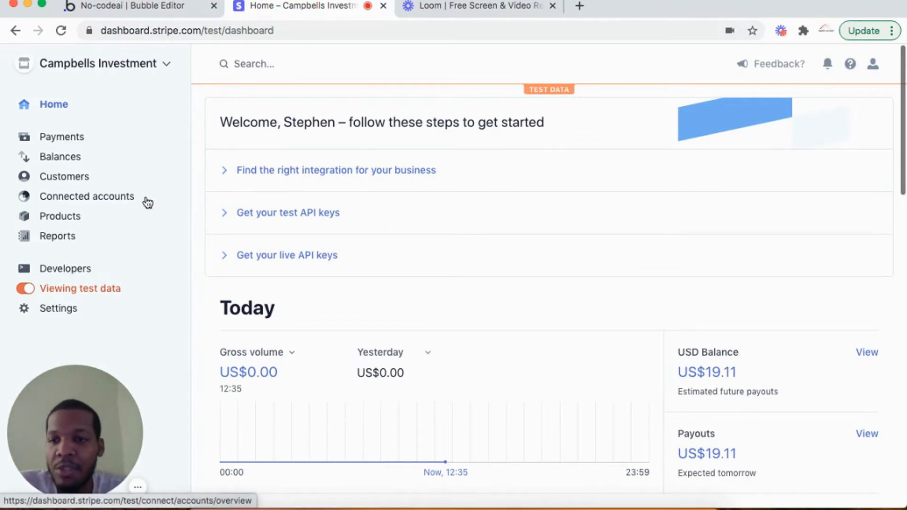
pyautogui.moveTo(154, 215)
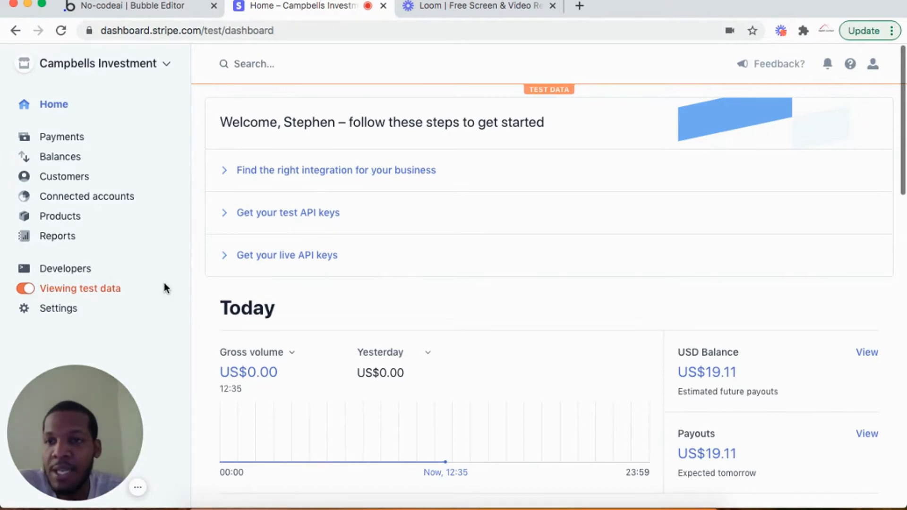
pyautogui.moveTo(65, 104)
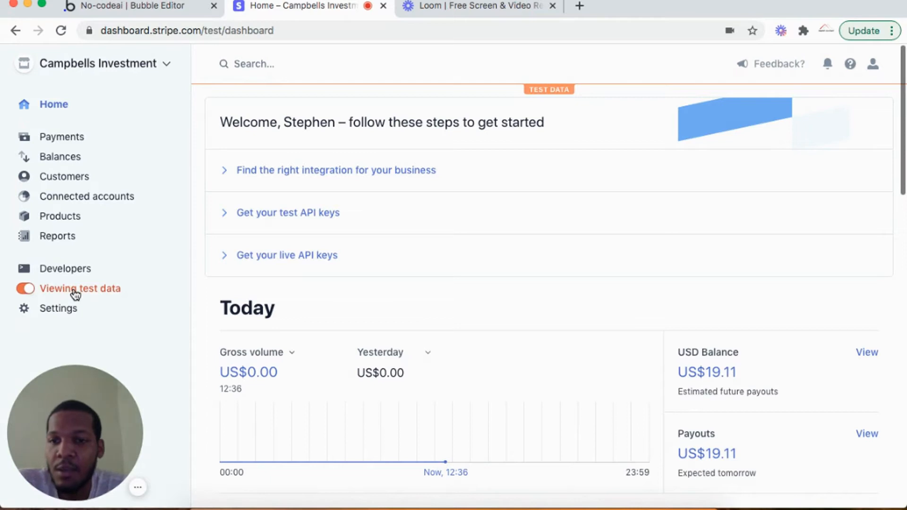
pyautogui.moveTo(110, 297)
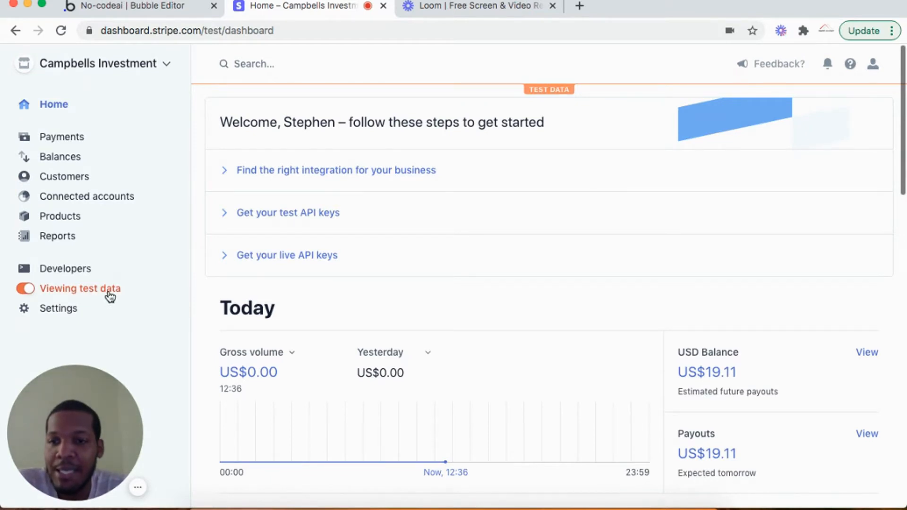
pyautogui.moveTo(52, 288)
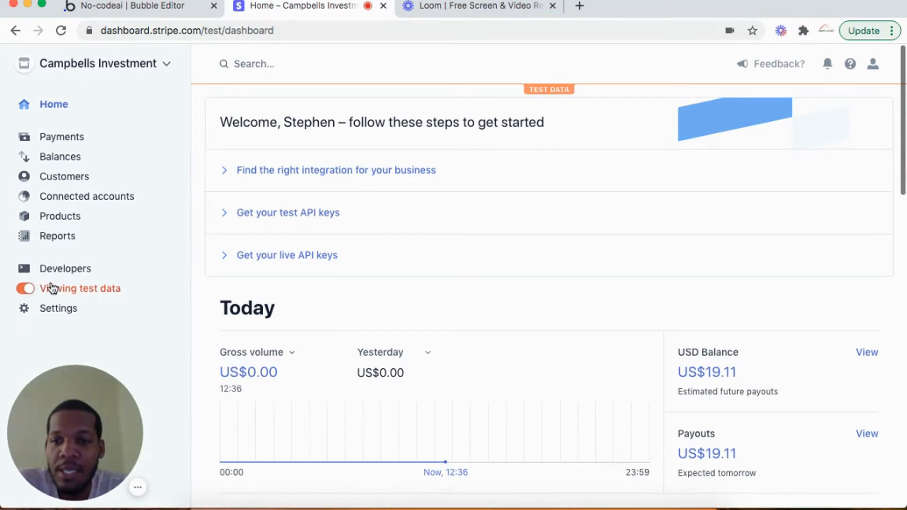
# Go to the Stripe test-mode Products list showing Virtual Ghost Writer at US$19.99 per month.
pyautogui.scroll(-3)
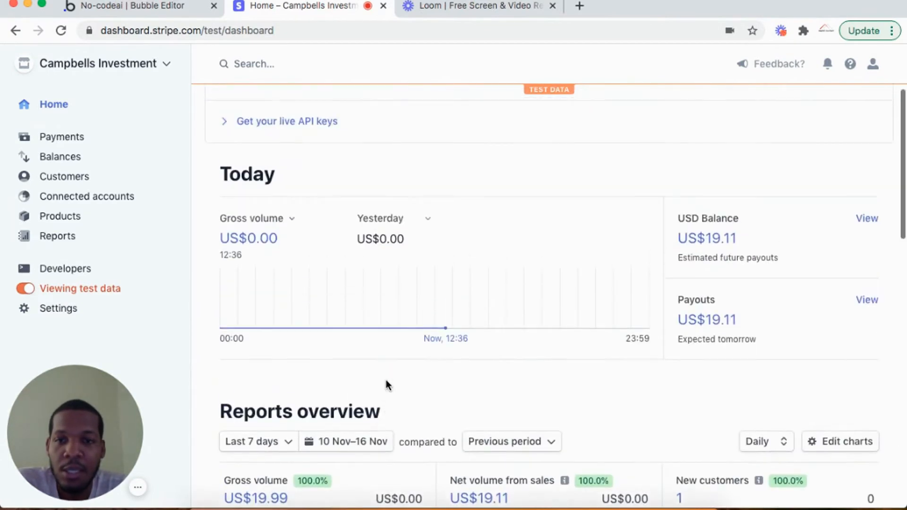
pyautogui.scroll(3)
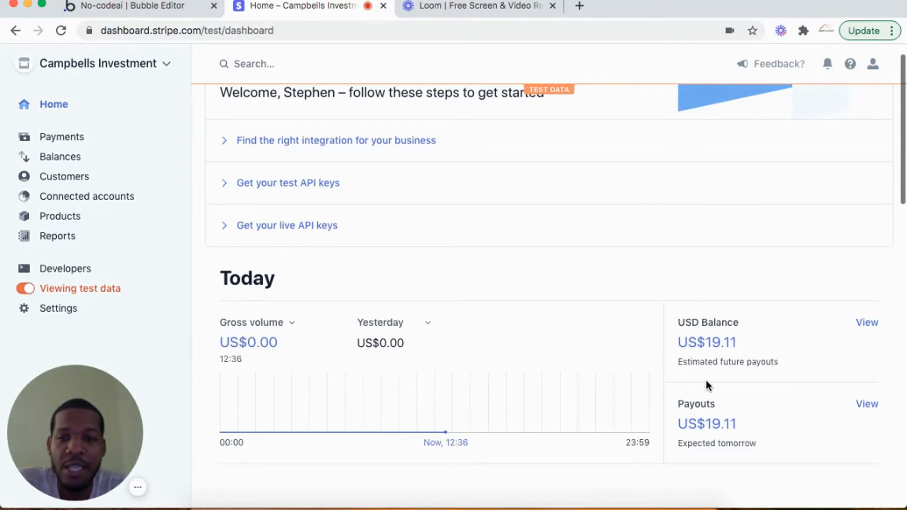
pyautogui.scroll(-3)
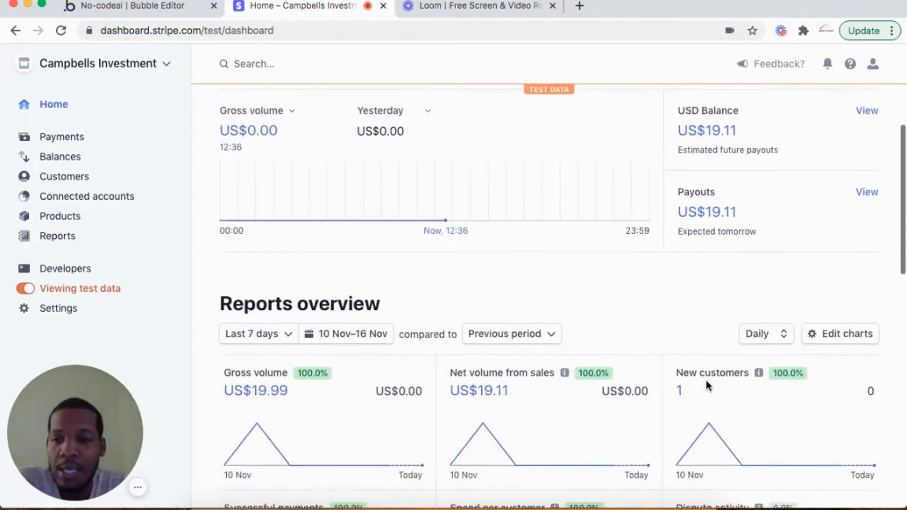
pyautogui.scroll(-3)
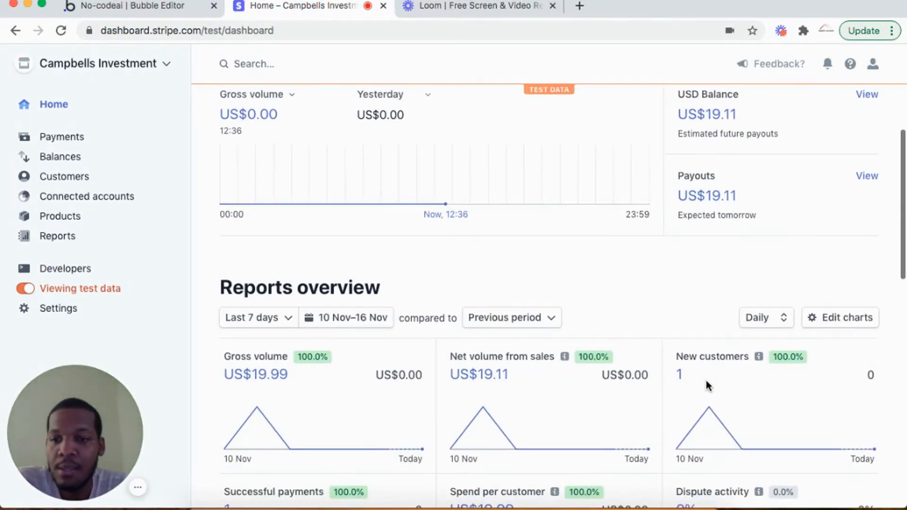
pyautogui.moveTo(301, 244)
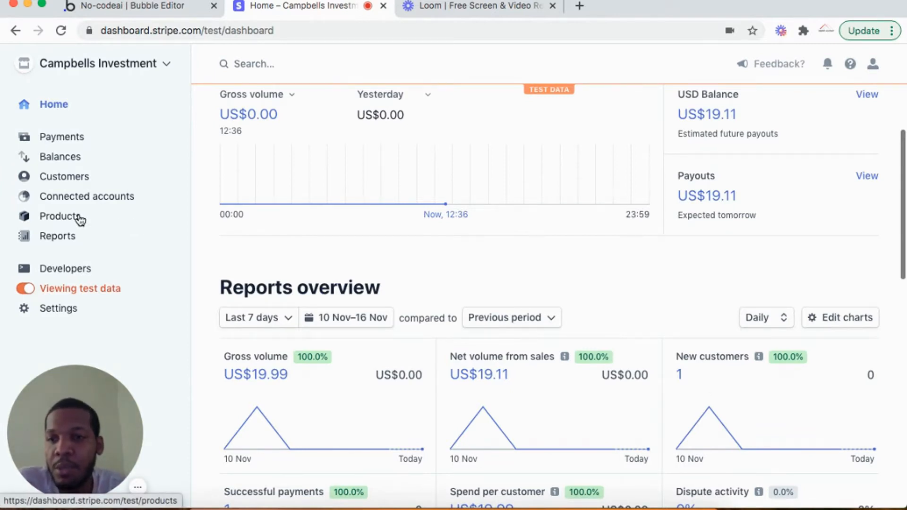
pyautogui.click(60, 216)
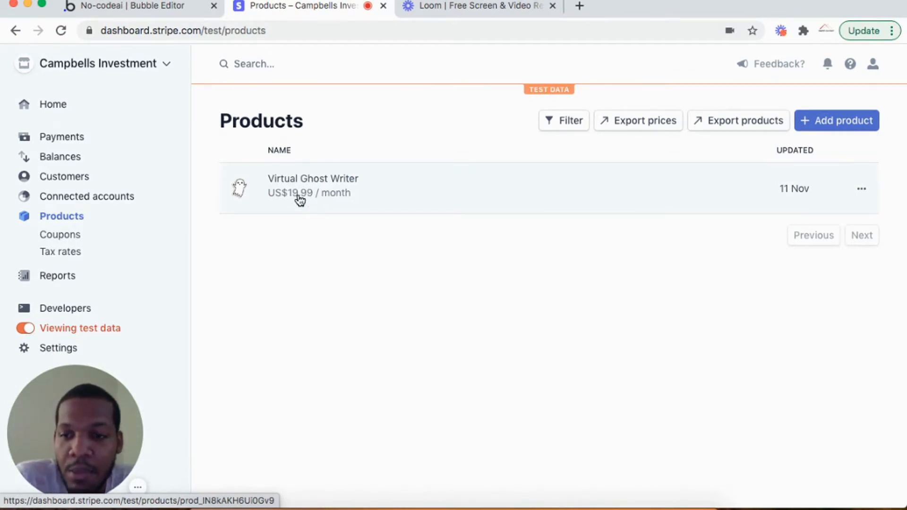
pyautogui.moveTo(496, 207)
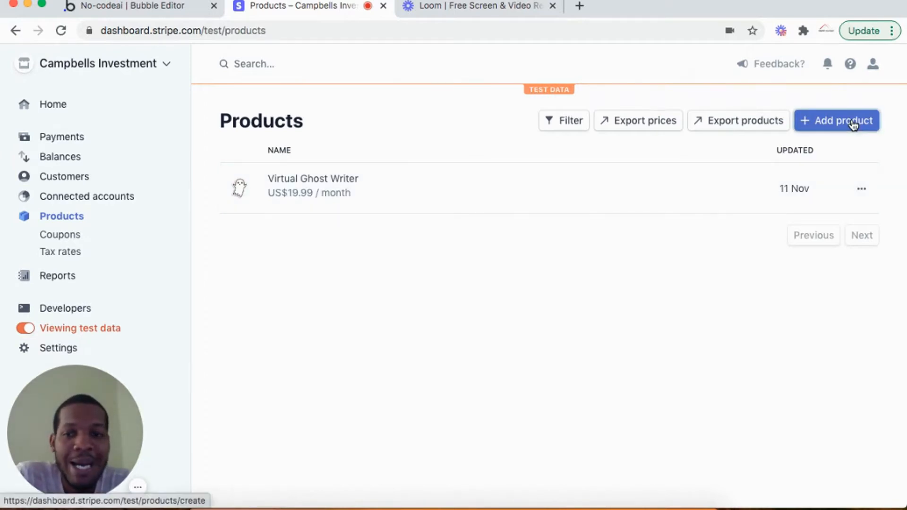
pyautogui.click(837, 120)
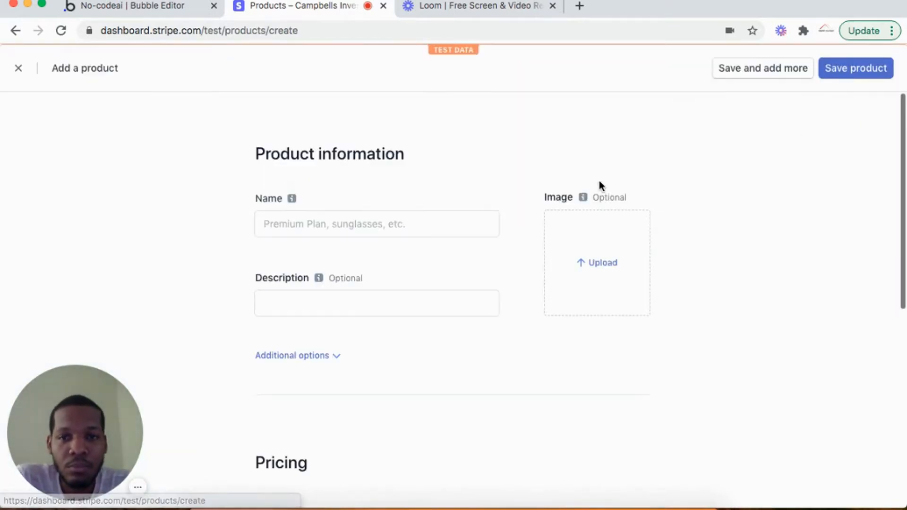
pyautogui.click(377, 224)
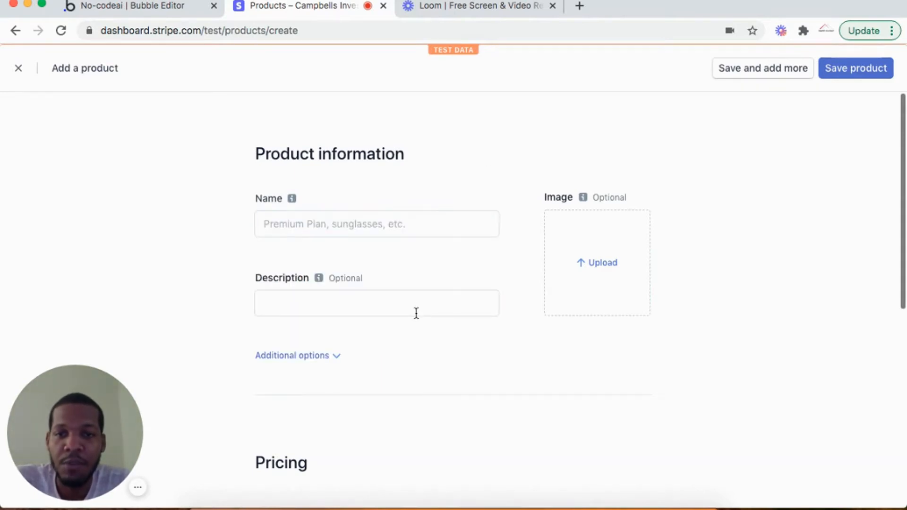
pyautogui.scroll(-3)
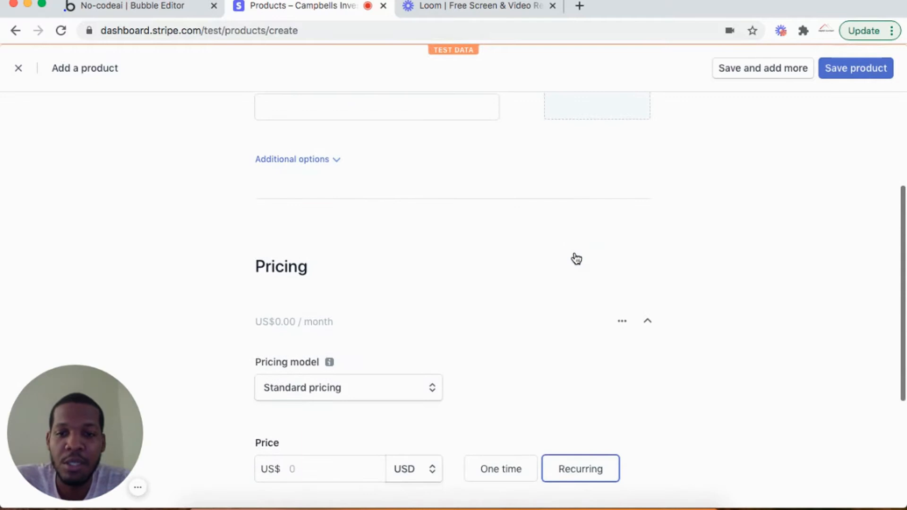
pyautogui.scroll(-3)
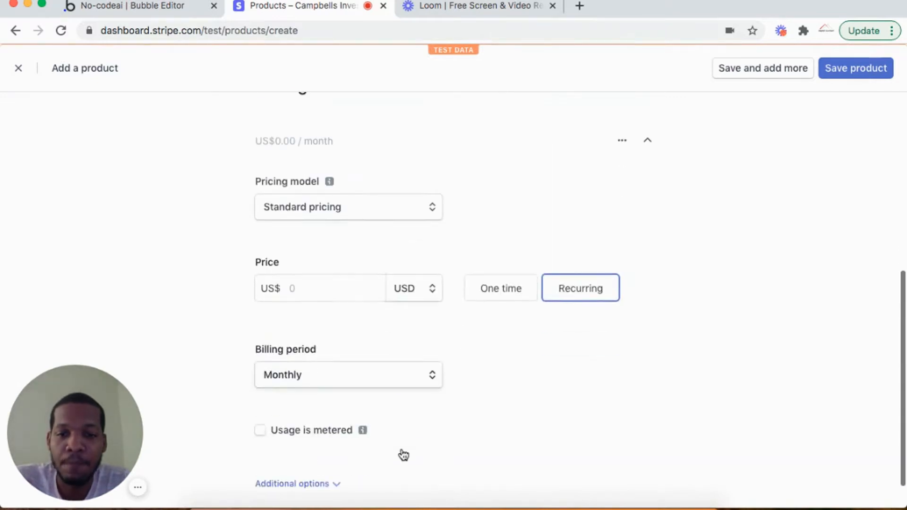
pyautogui.scroll(-3)
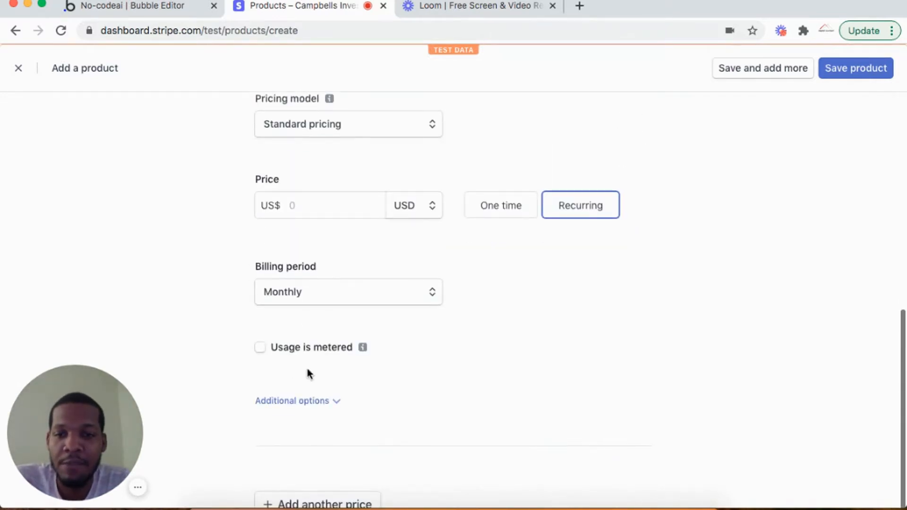
pyautogui.moveTo(332, 348)
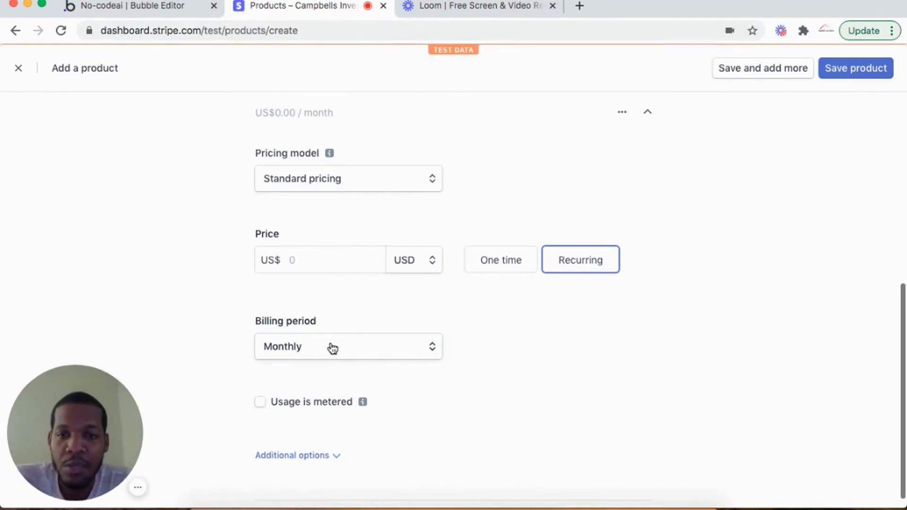
pyautogui.moveTo(494, 268)
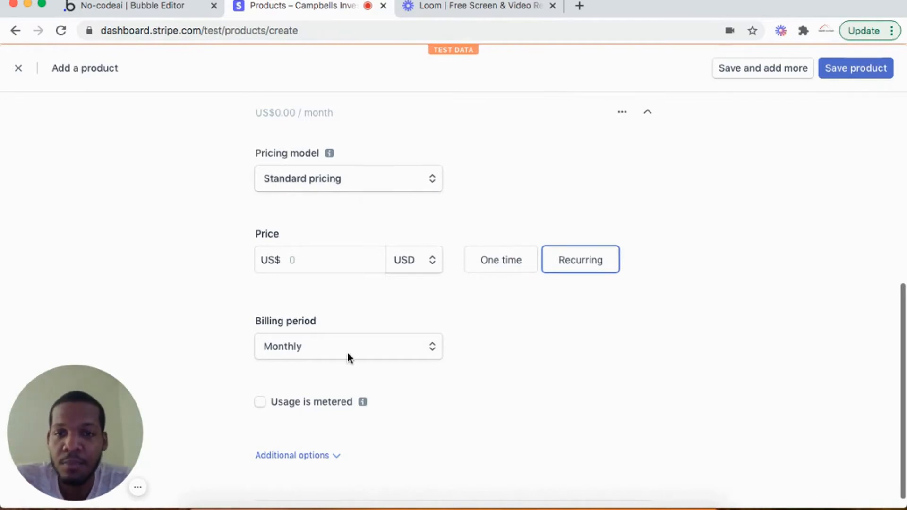
pyautogui.scroll(-3)
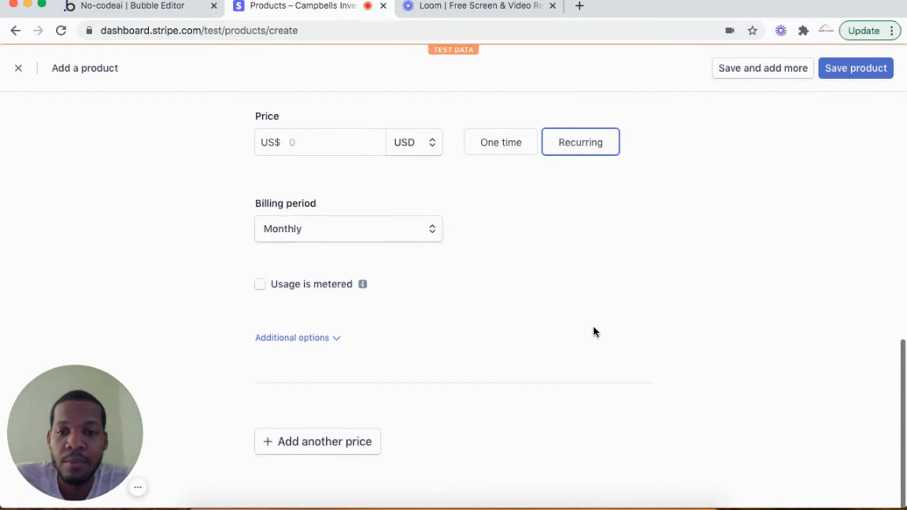
pyautogui.click(18, 68)
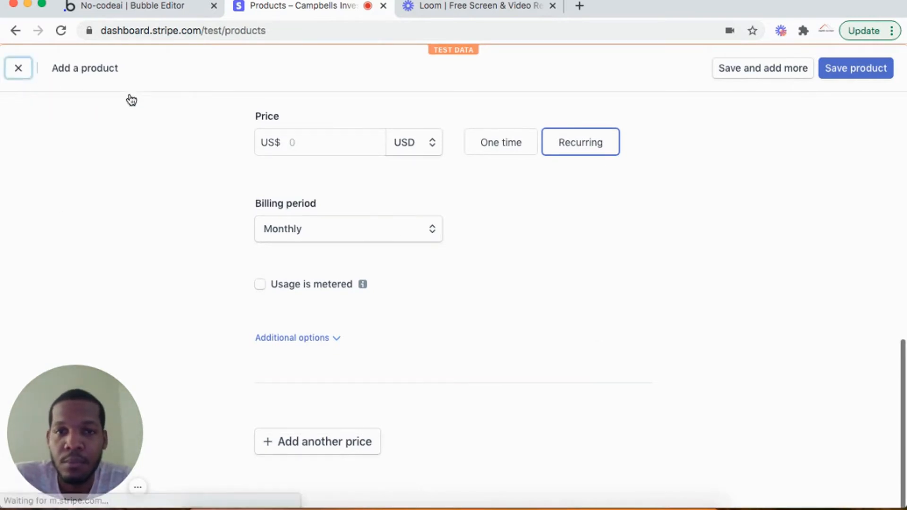
# View the Virtual Ghost Writer product's details with its US$19.99 monthly price and active subscription.
pyautogui.click(856, 68)
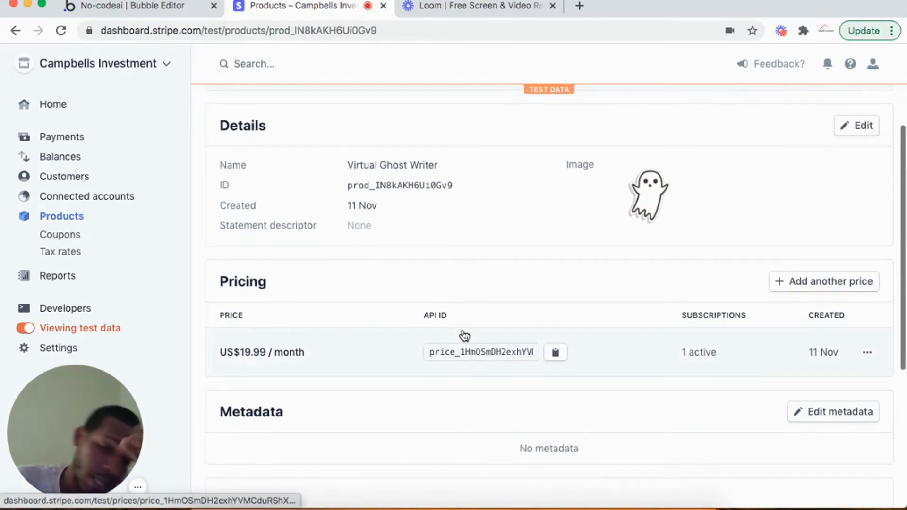
pyautogui.moveTo(489, 307)
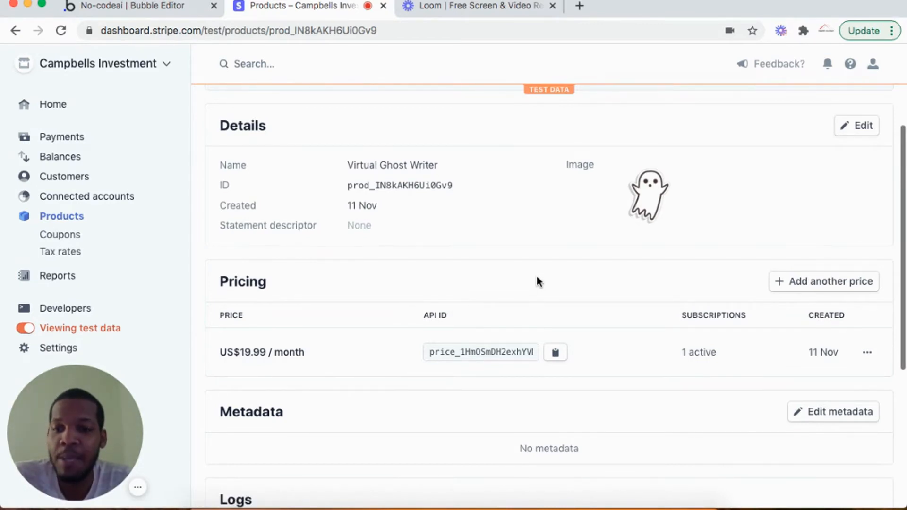
pyautogui.moveTo(527, 295)
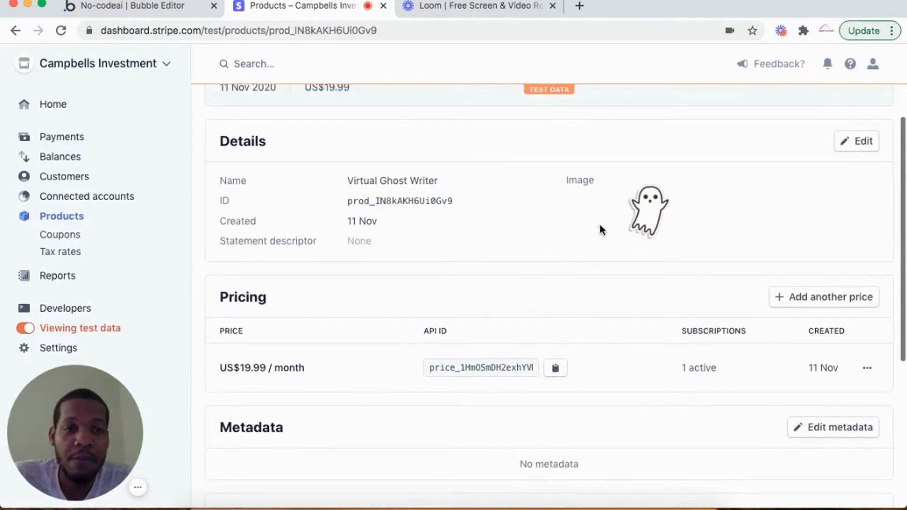
pyautogui.scroll(-3)
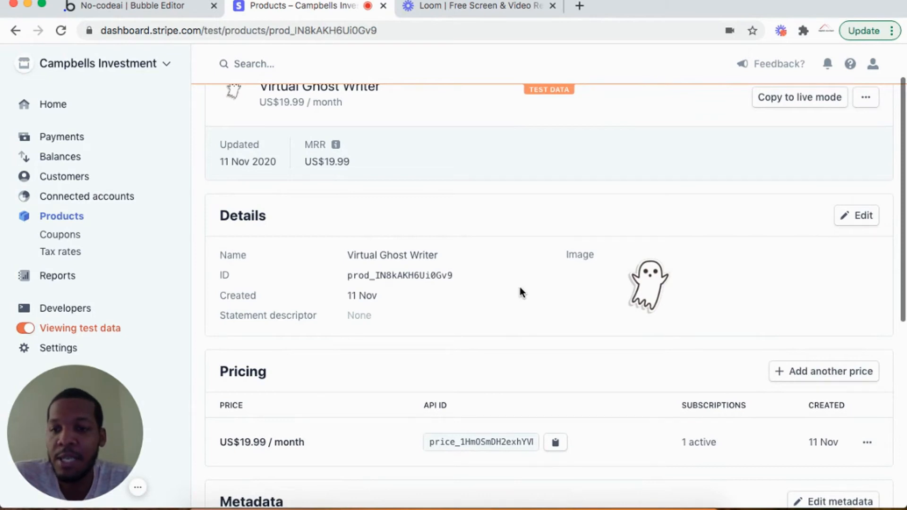
pyautogui.moveTo(442, 408)
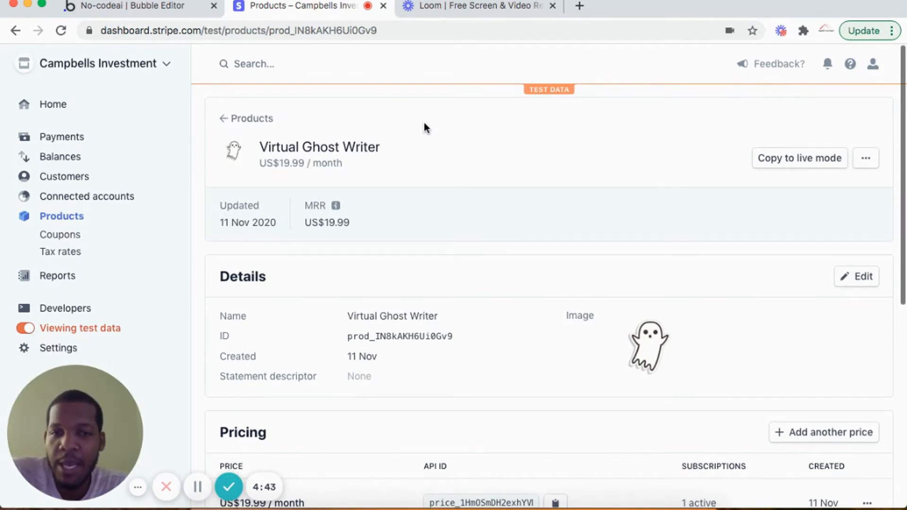
pyautogui.moveTo(53, 104)
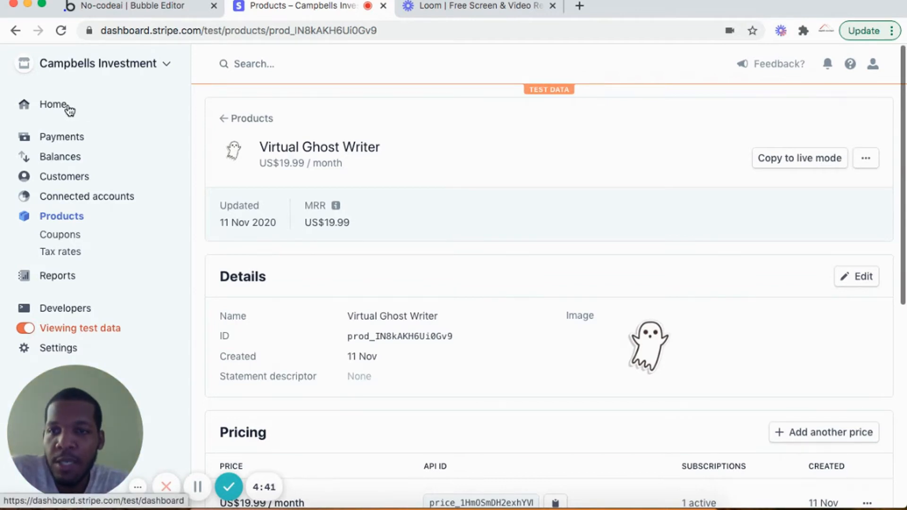
# Return to the Stripe home page with the test publishable and secret API keys.
pyautogui.click(53, 104)
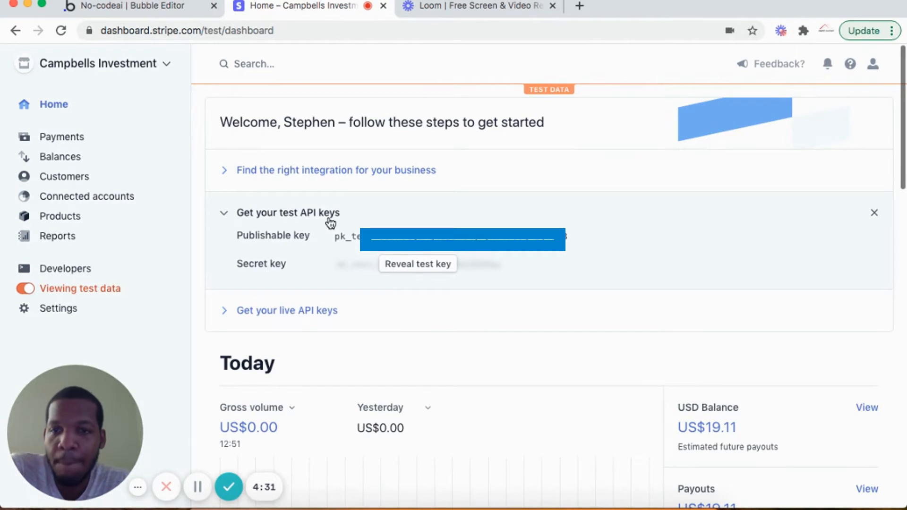
pyautogui.moveTo(122, 295)
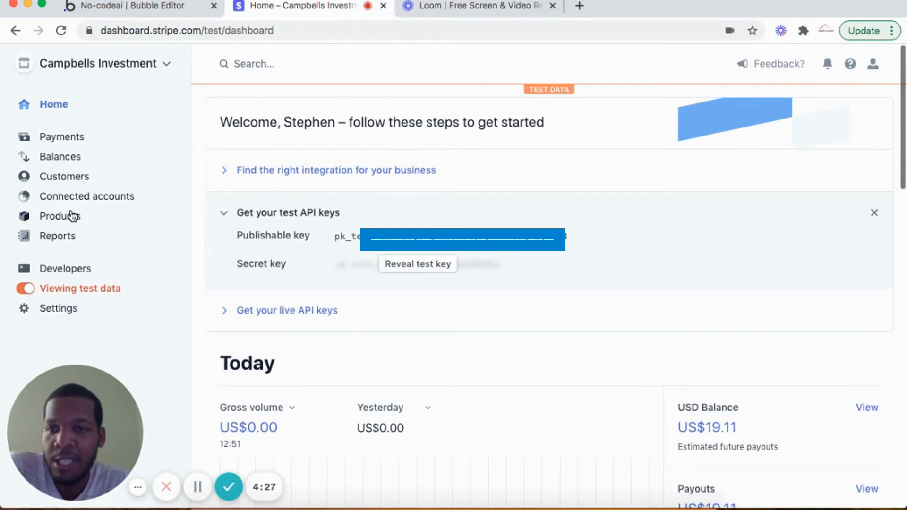
pyautogui.moveTo(240, 218)
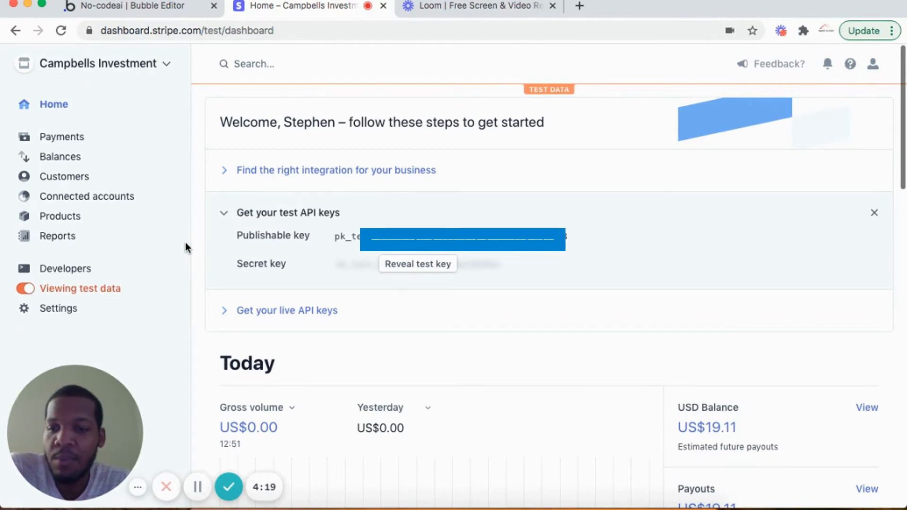
pyautogui.moveTo(95, 293)
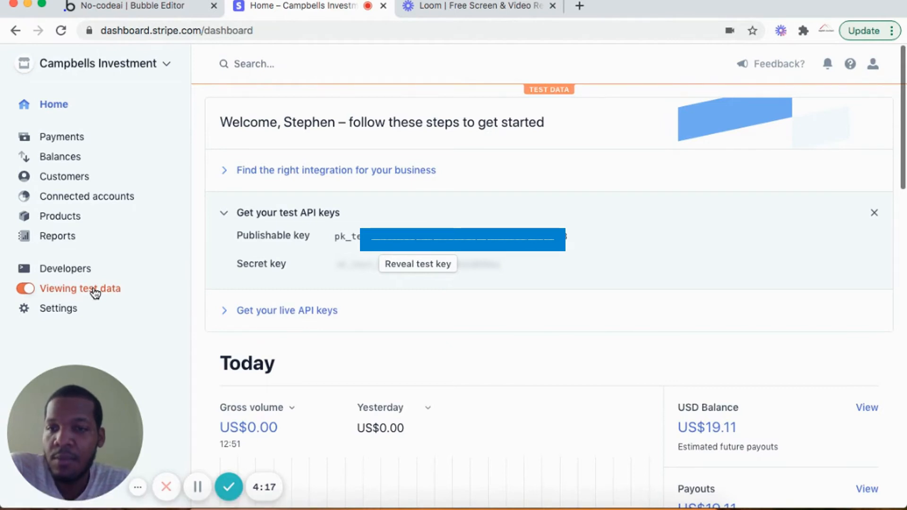
# Switch Stripe to live data and show the Products list with Virtual Ghost Writer's two prices.
pyautogui.click(25, 288)
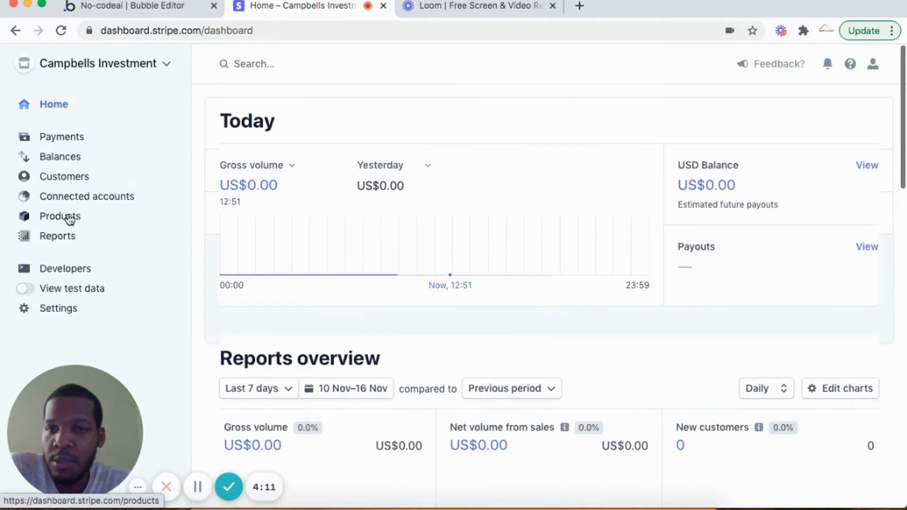
pyautogui.click(59, 215)
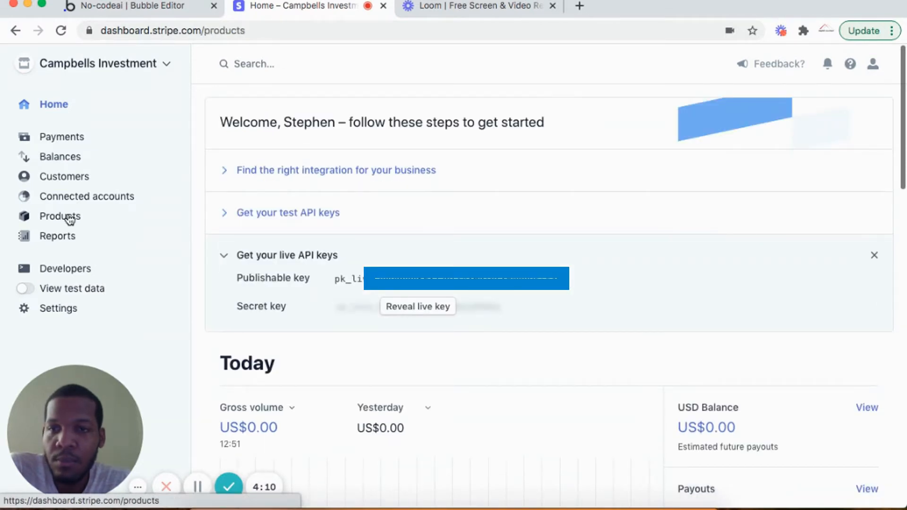
pyautogui.click(59, 215)
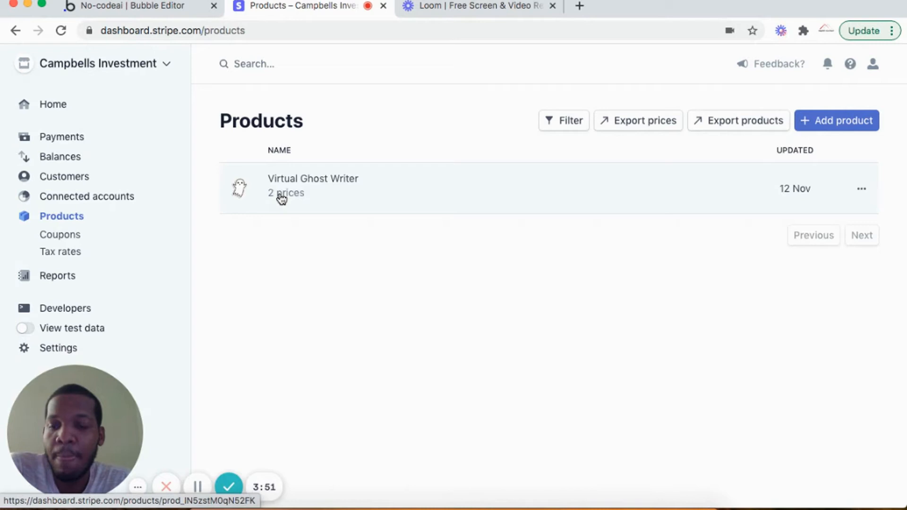
pyautogui.moveTo(287, 188)
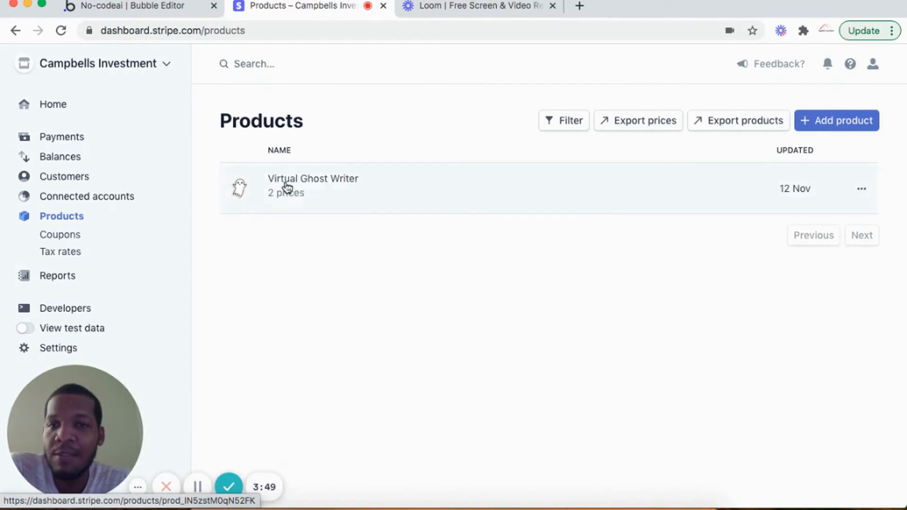
pyautogui.moveTo(171, 218)
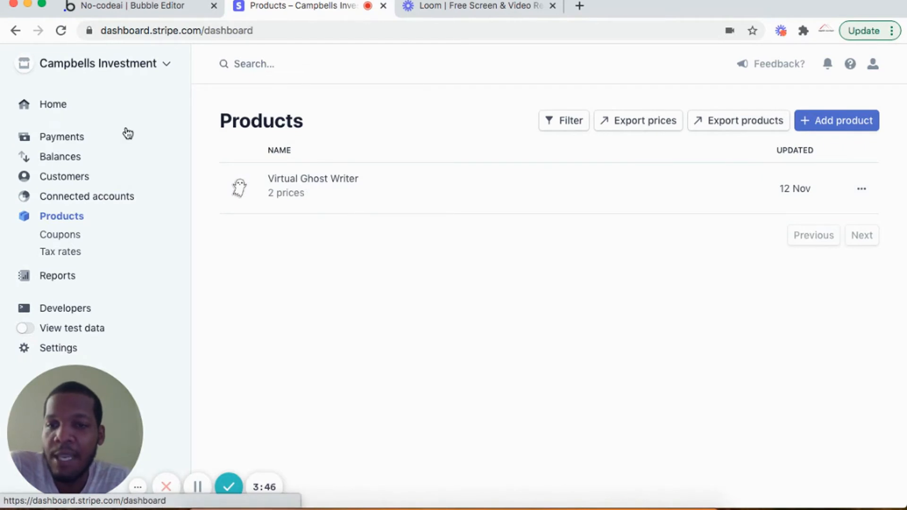
# Back in Bubble, leave the plugin catalogue for the installed plugins list including Stripe.
pyautogui.click(53, 104)
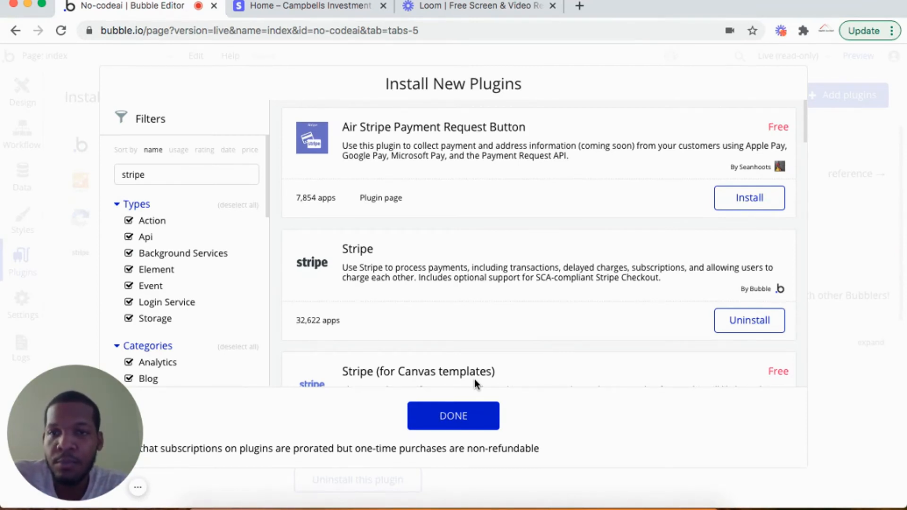
pyautogui.moveTo(475, 376)
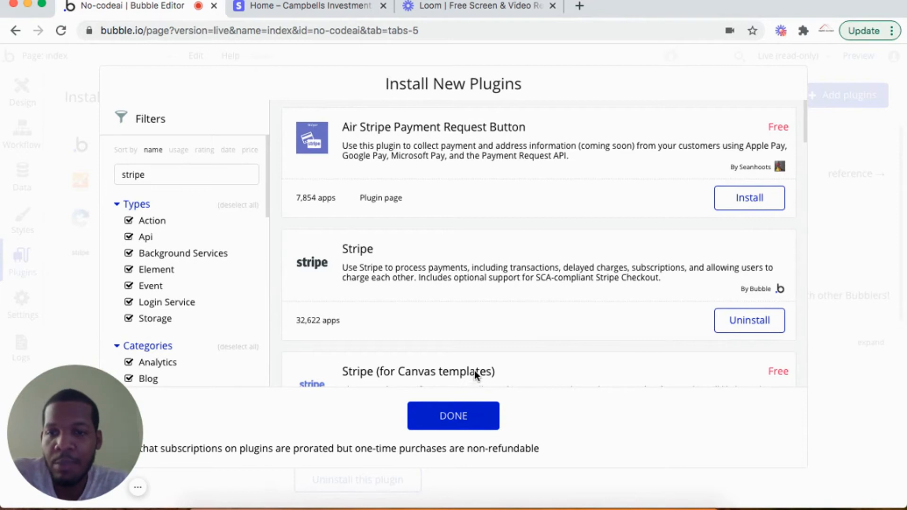
pyautogui.moveTo(23, 256)
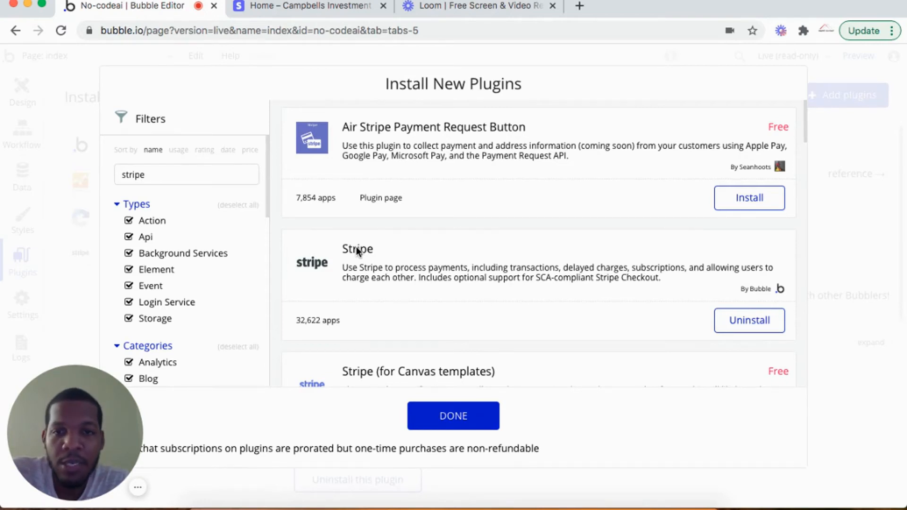
pyautogui.moveTo(421, 292)
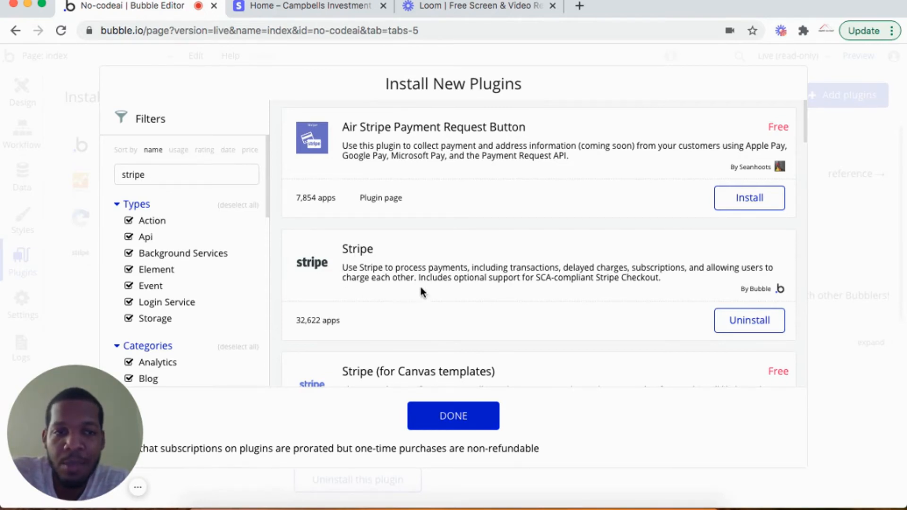
pyautogui.moveTo(752, 292)
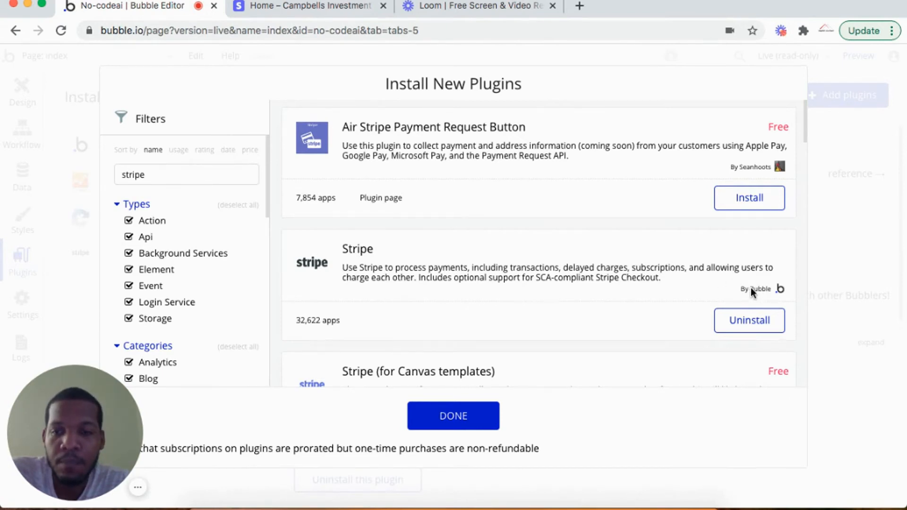
pyautogui.click(452, 416)
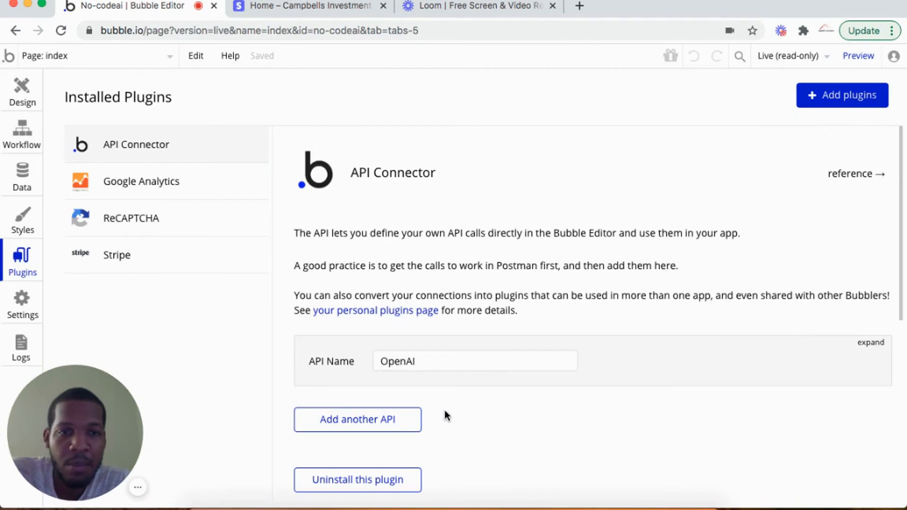
pyautogui.moveTo(195, 259)
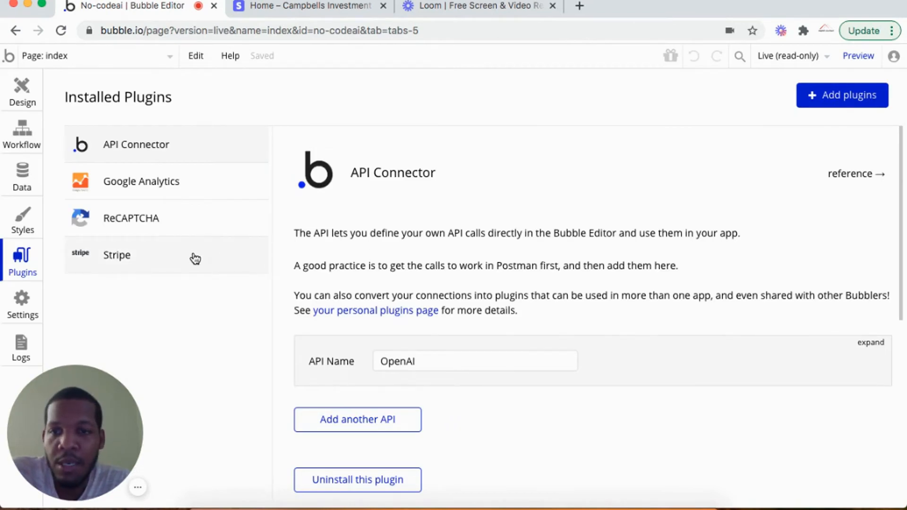
# Review the Stripe plugin's live and development keys, then the Subscribe button's workflow steps.
pyautogui.click(116, 254)
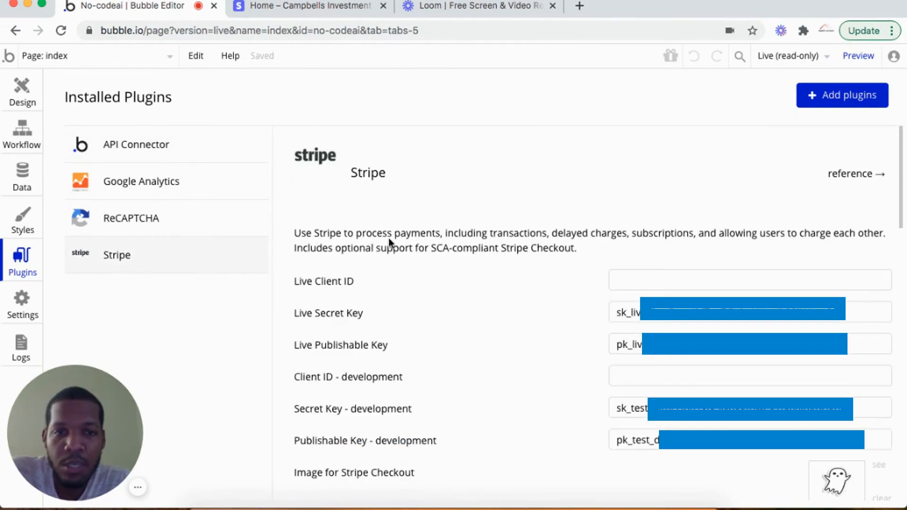
pyautogui.moveTo(352, 450)
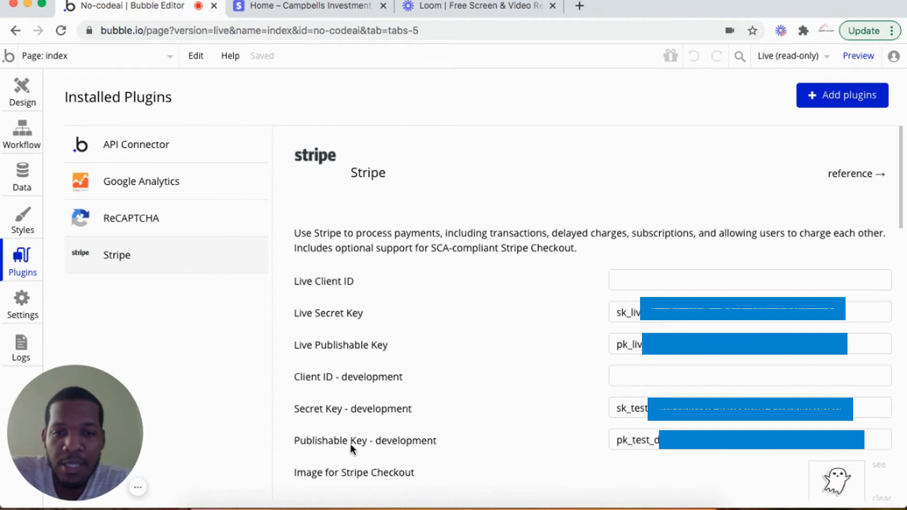
pyautogui.moveTo(328, 419)
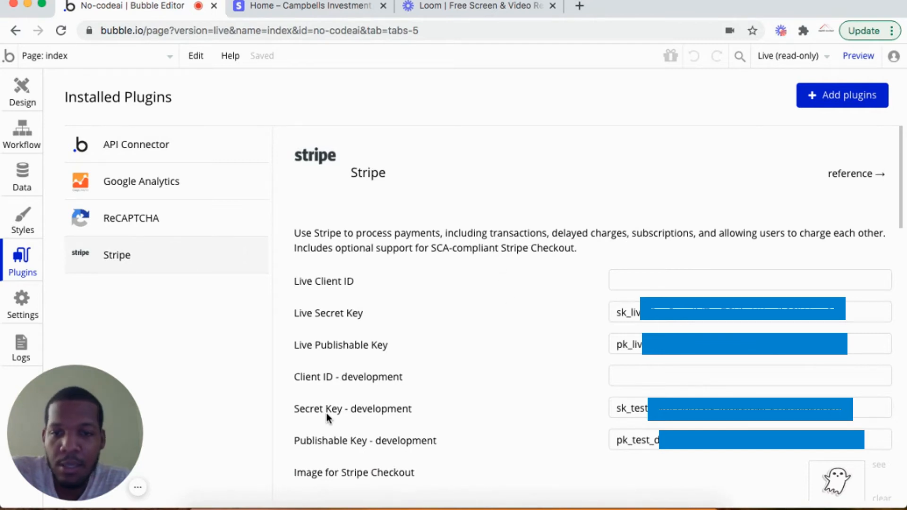
pyautogui.moveTo(390, 444)
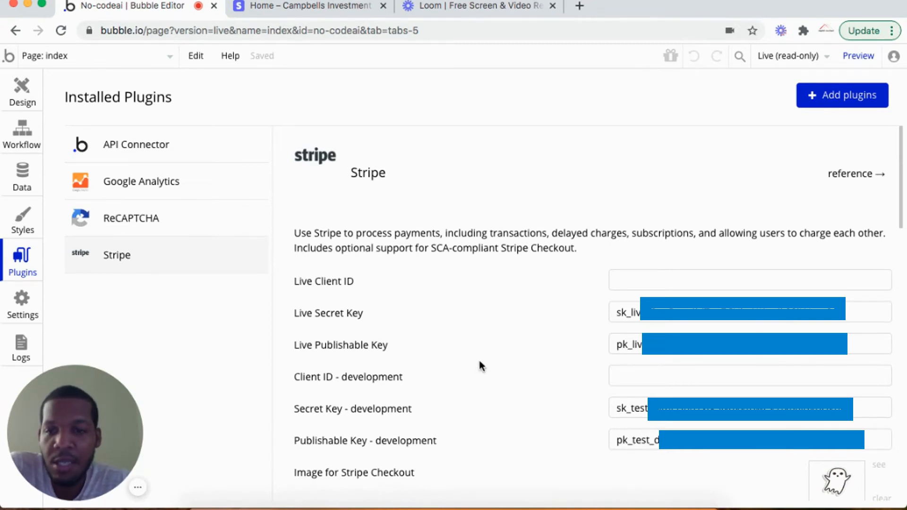
pyautogui.moveTo(455, 411)
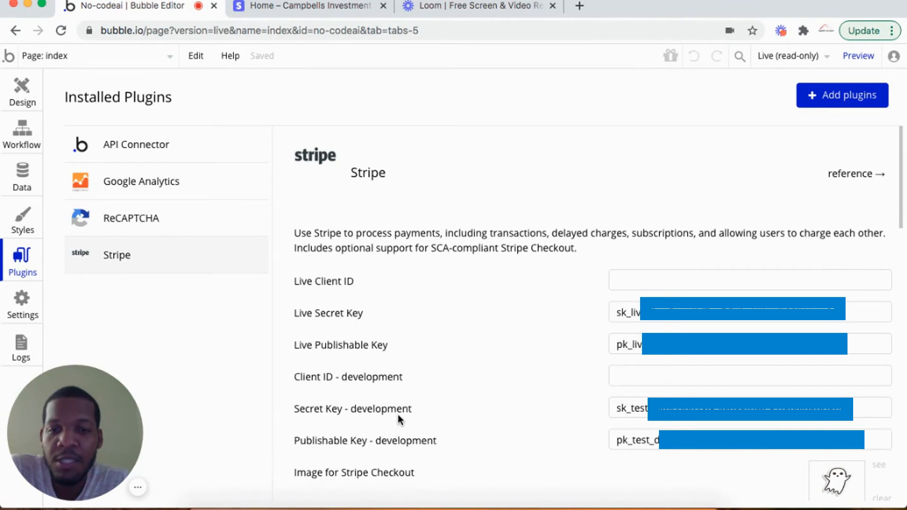
pyautogui.moveTo(421, 448)
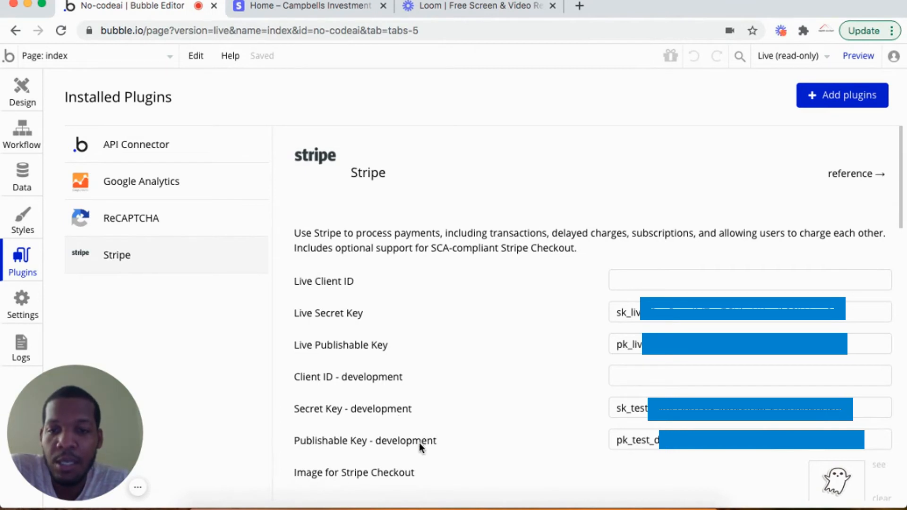
pyautogui.moveTo(607, 447)
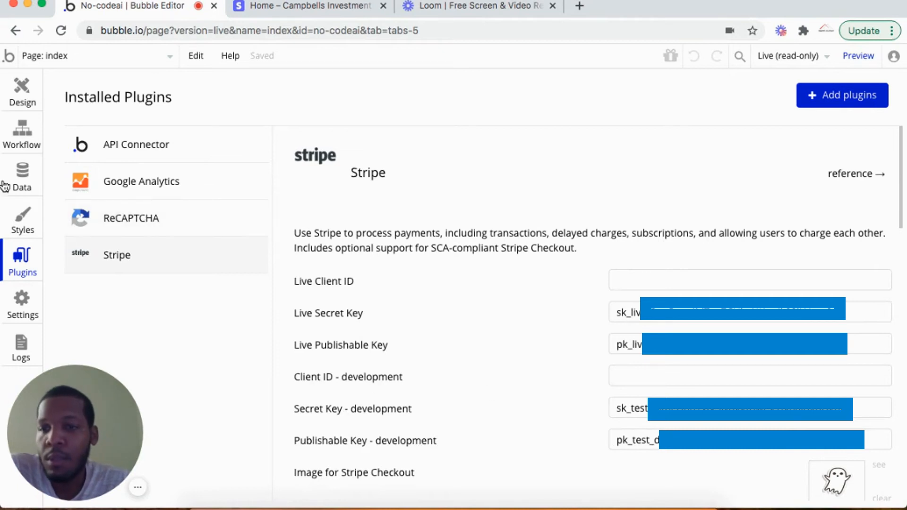
pyautogui.click(22, 133)
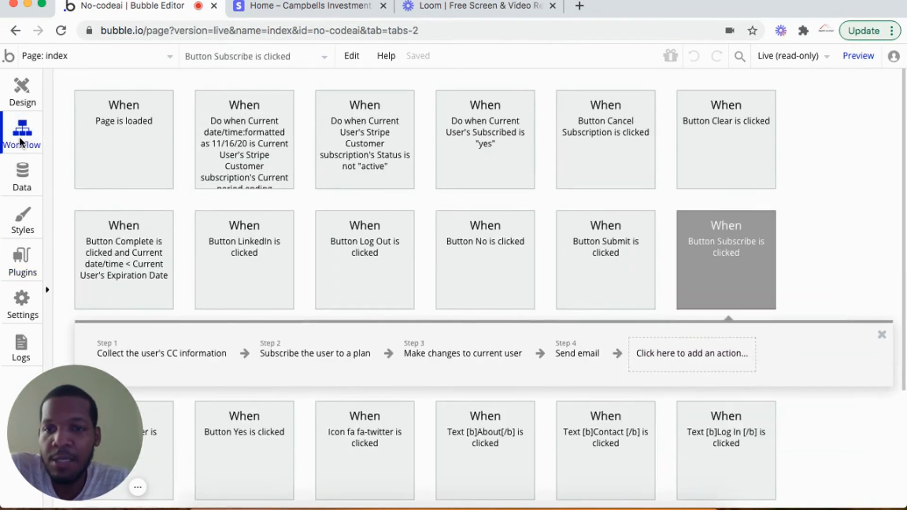
pyautogui.moveTo(689, 261)
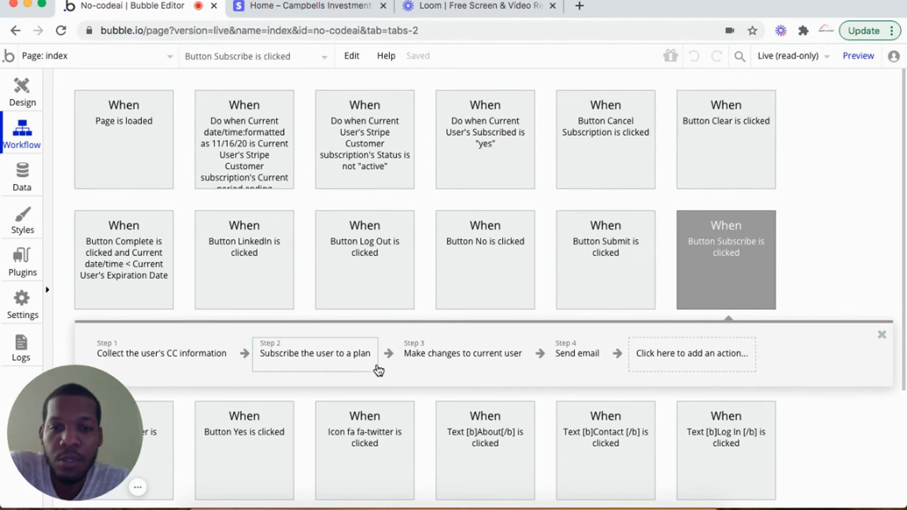
# Inspect the subscribe-to-plan step's Stripe plan name, then list the Payment actions available to add.
pyautogui.click(315, 353)
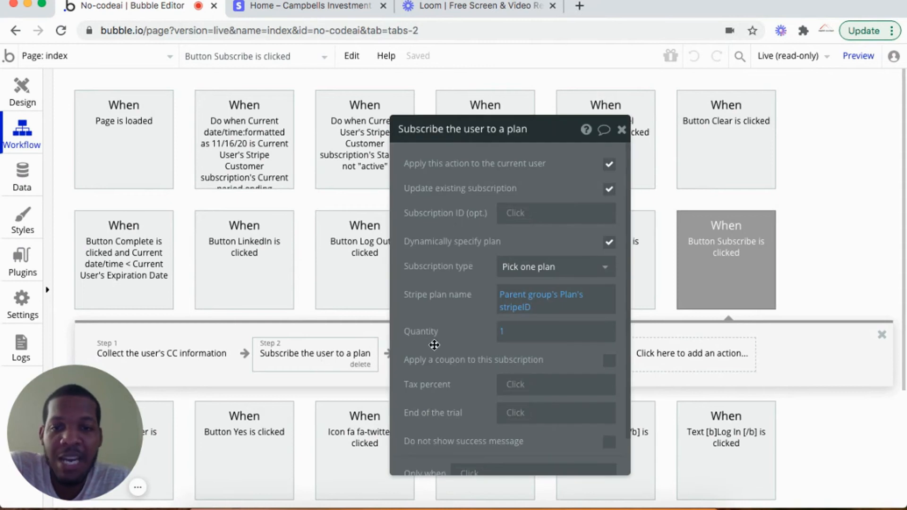
pyautogui.moveTo(571, 318)
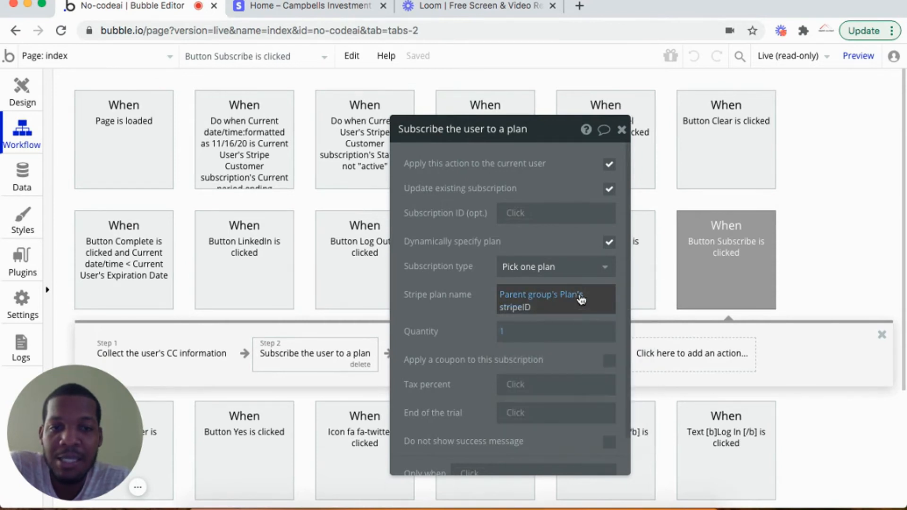
pyautogui.moveTo(527, 307)
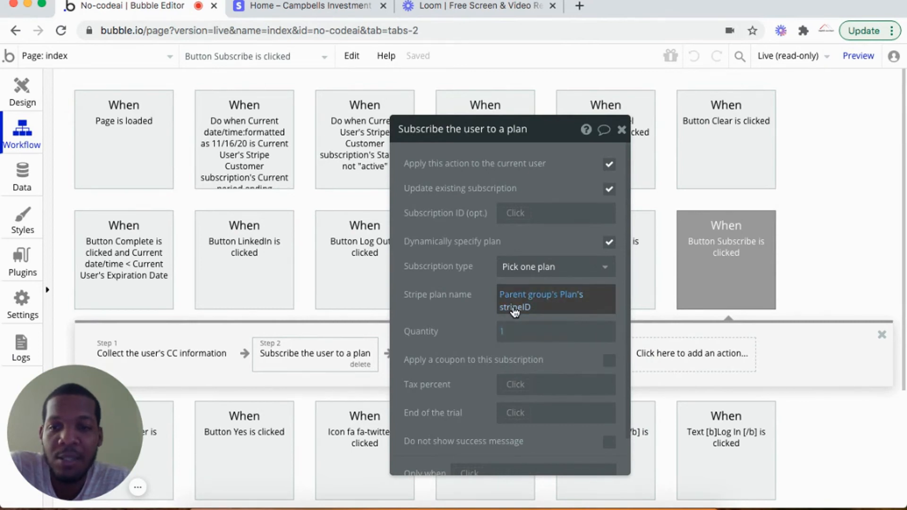
pyautogui.moveTo(515, 306)
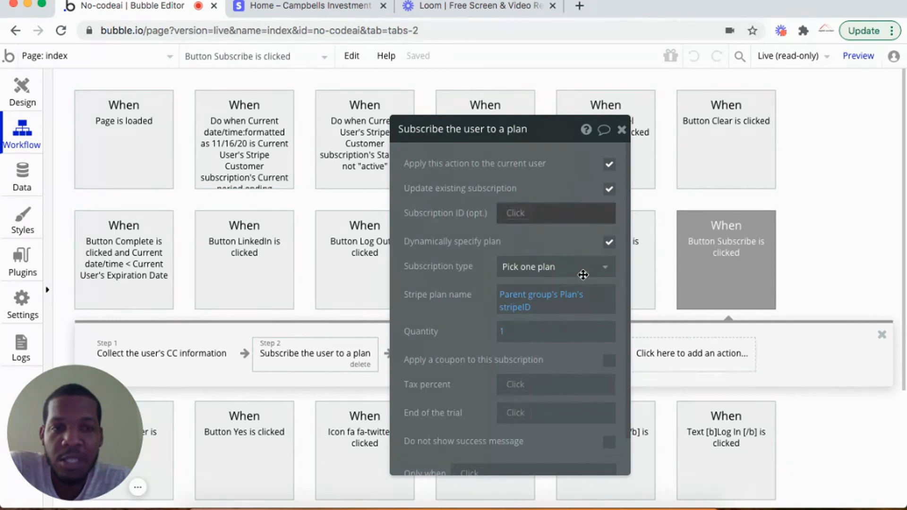
pyautogui.moveTo(445, 289)
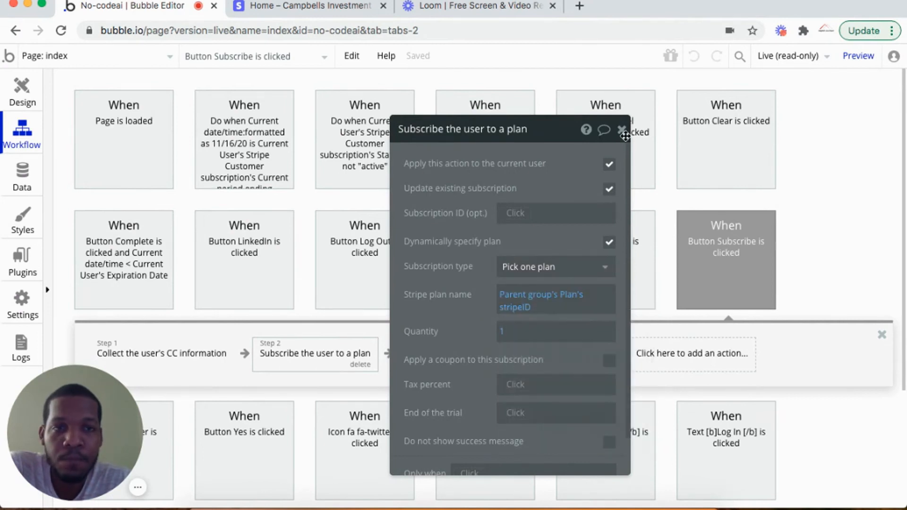
pyautogui.click(623, 132)
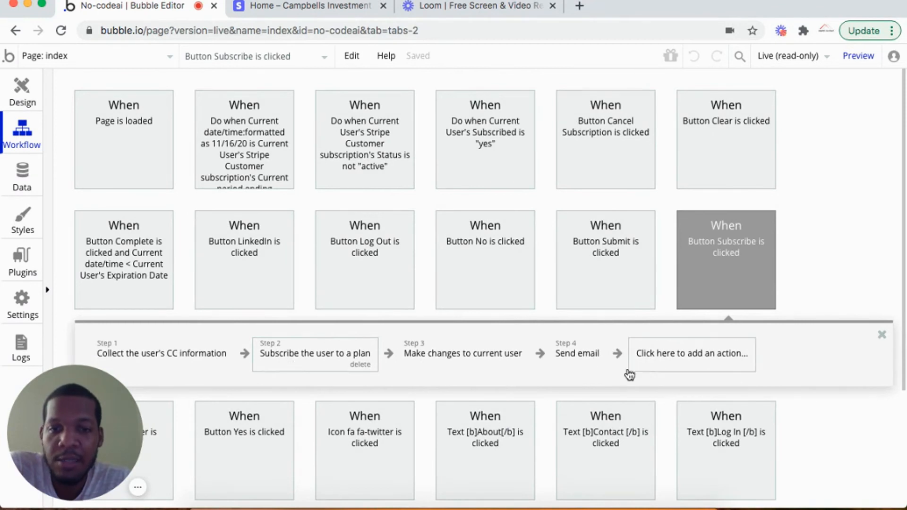
pyautogui.click(692, 353)
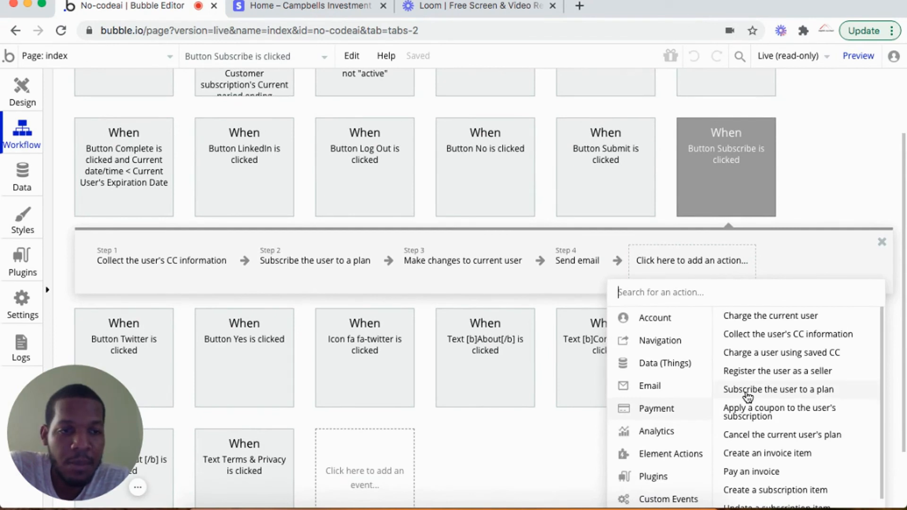
pyautogui.moveTo(737, 344)
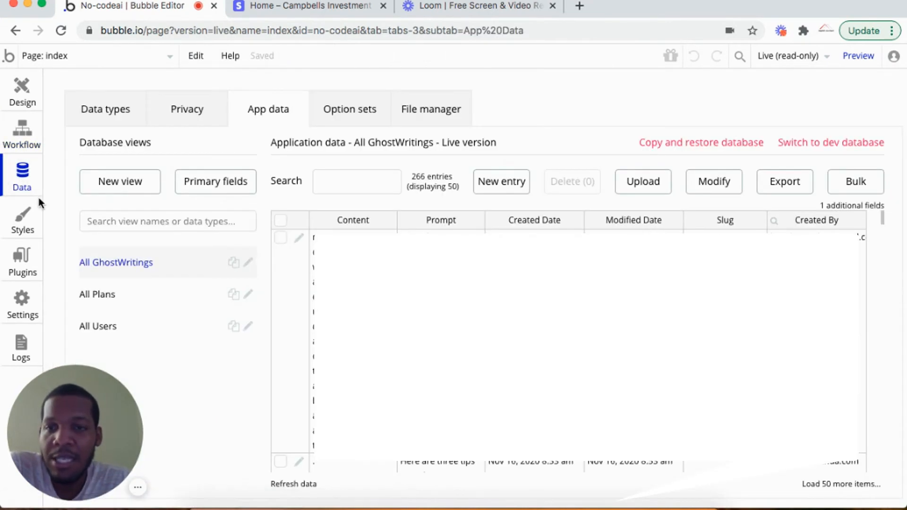
# Save the All Plans record for Virtual Ghost Writer priced 9.99 with its Stripe price ID.
pyautogui.click(97, 294)
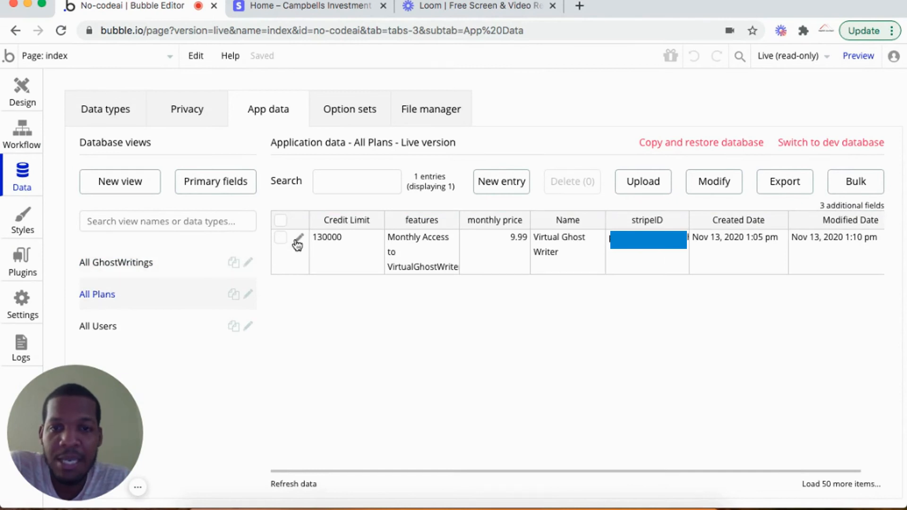
pyautogui.click(297, 241)
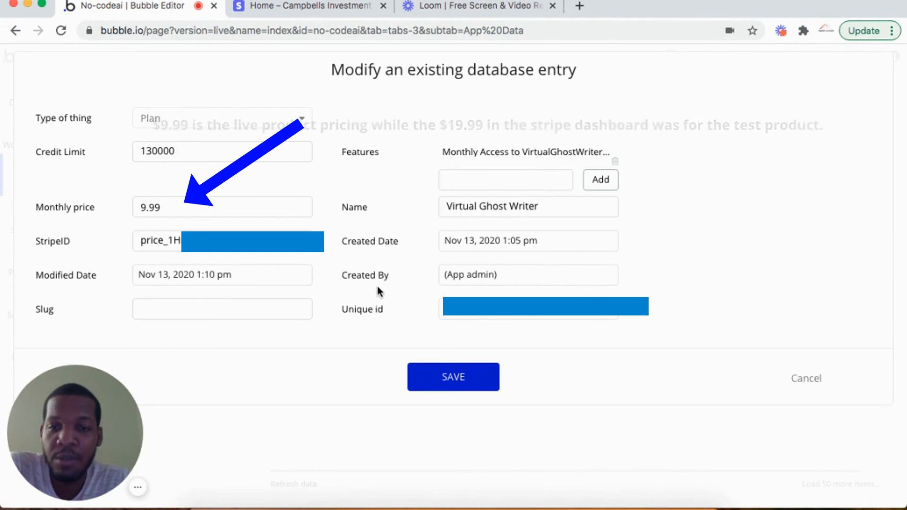
pyautogui.click(454, 377)
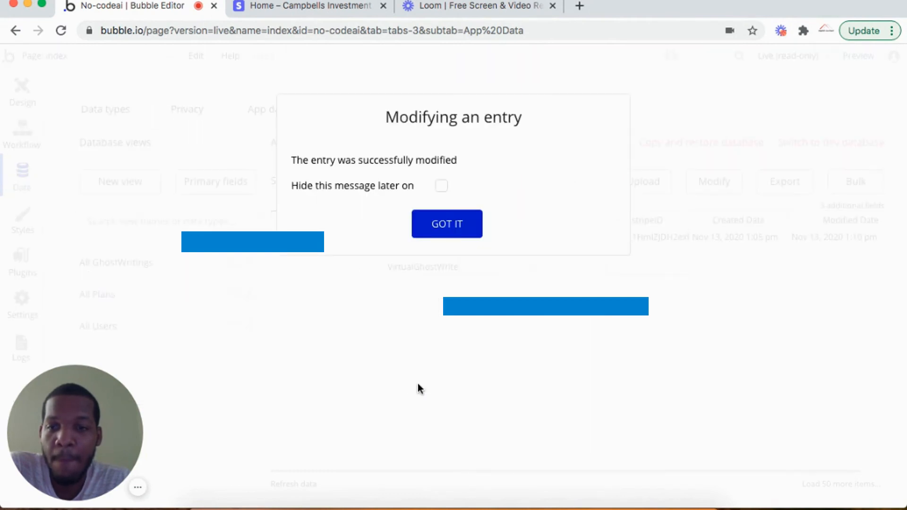
pyautogui.click(446, 224)
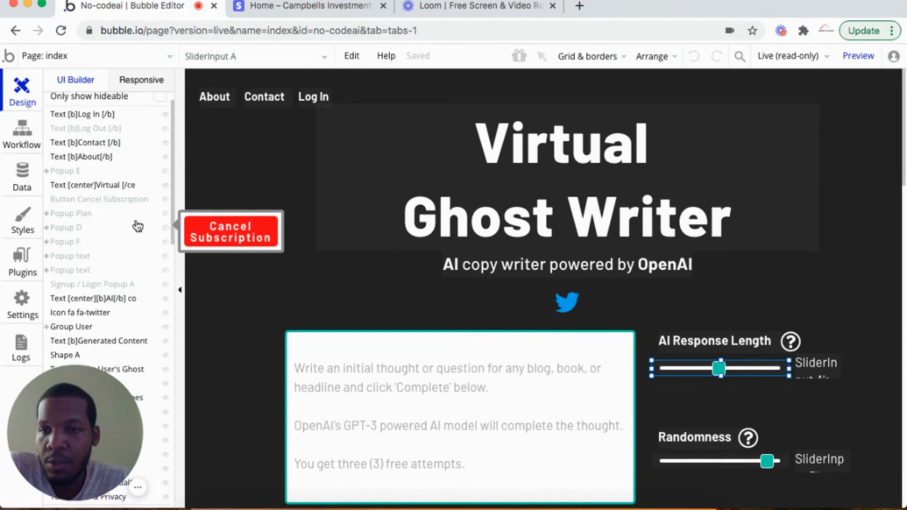
# Check Popup Plan's data source is 'Search for Plans:first item' ($9.99/mo, 130,000 credits).
pyautogui.click(230, 231)
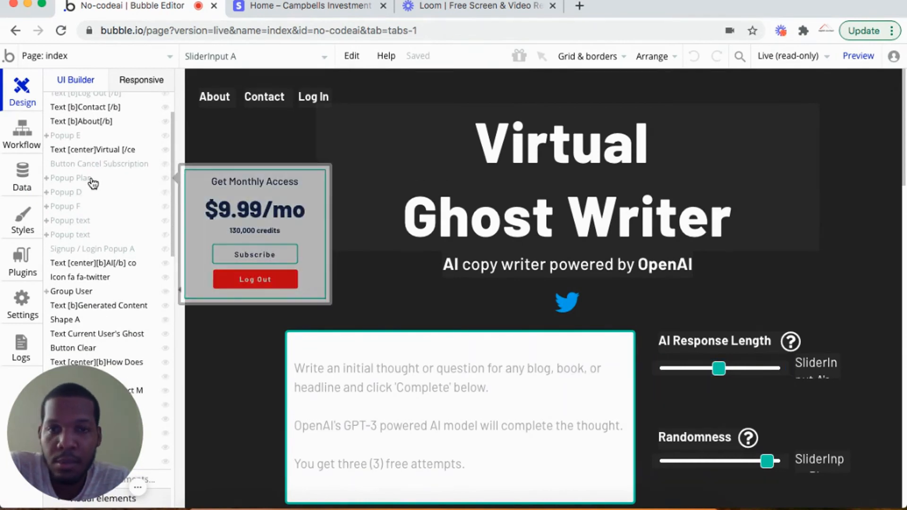
pyautogui.click(71, 177)
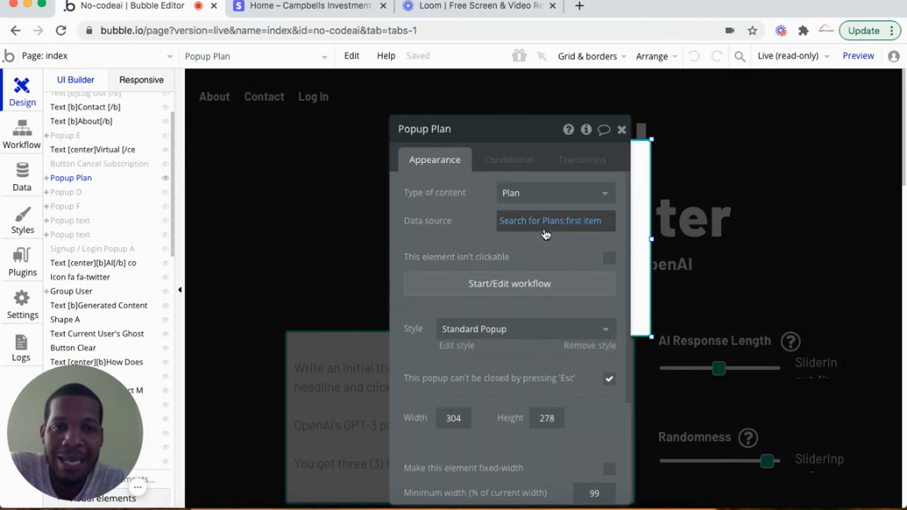
pyautogui.moveTo(548, 226)
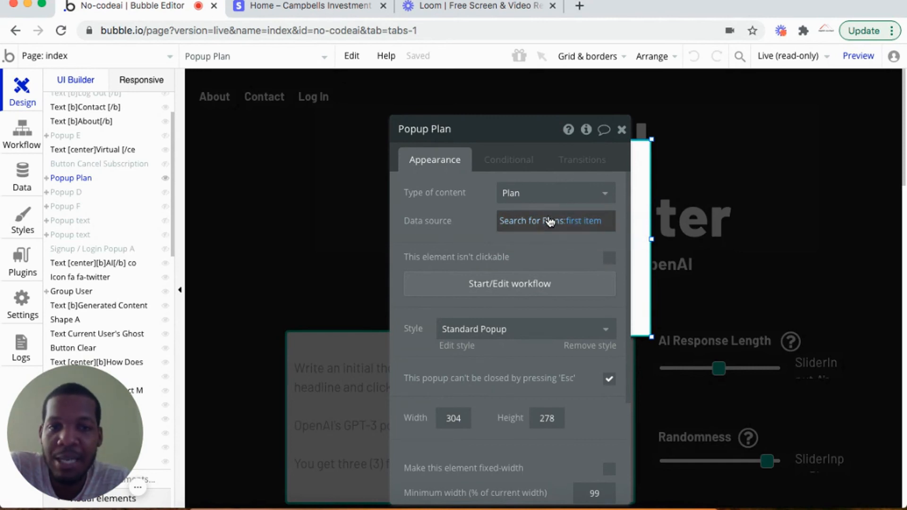
pyautogui.moveTo(551, 220)
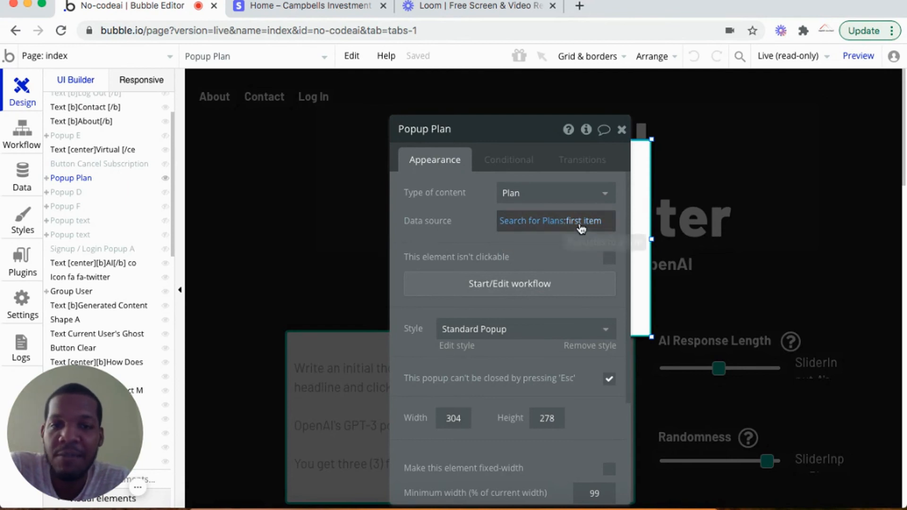
pyautogui.moveTo(581, 226)
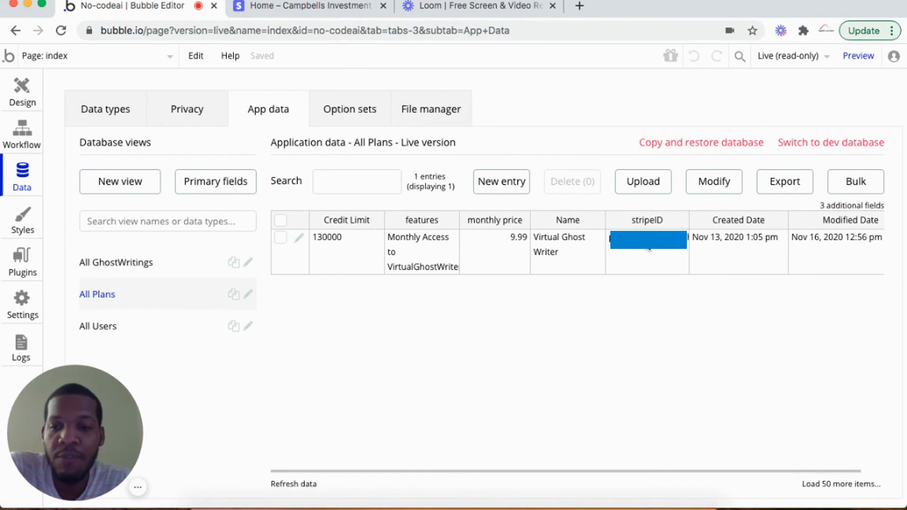
pyautogui.moveTo(670, 275)
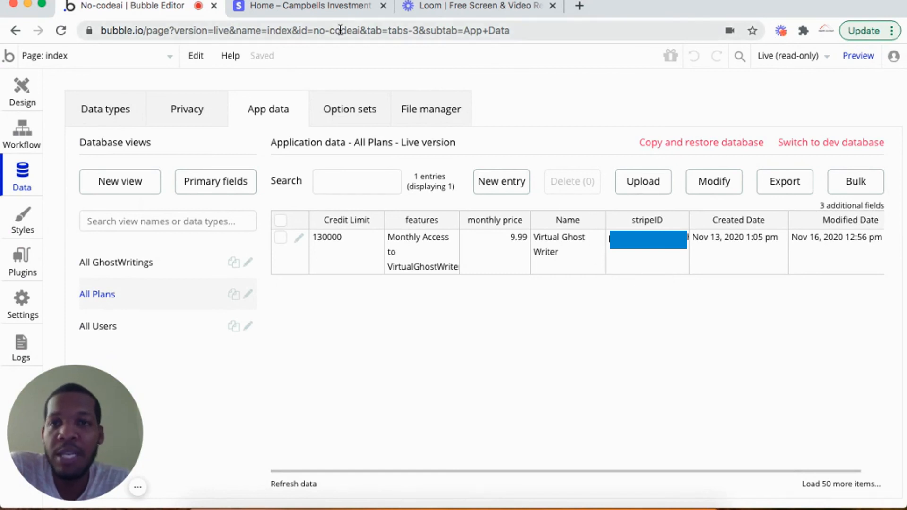
pyautogui.moveTo(310, 5)
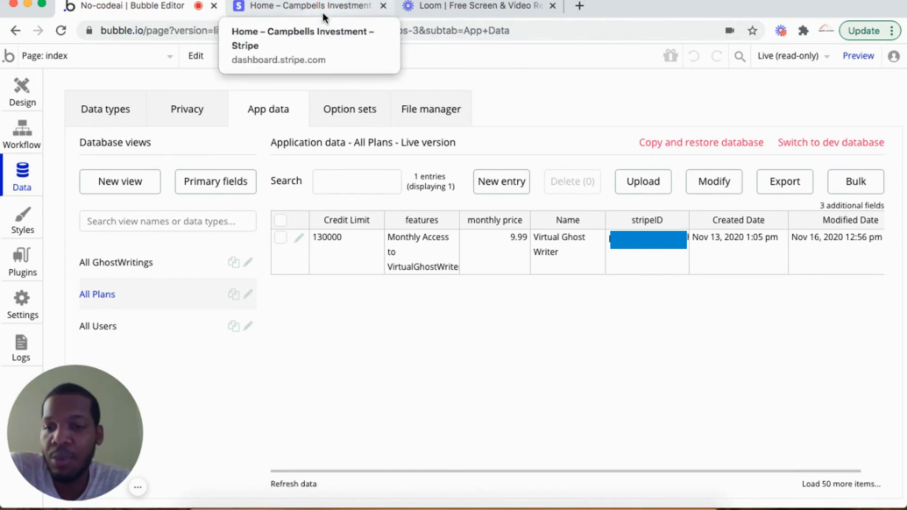
pyautogui.moveTo(538, 280)
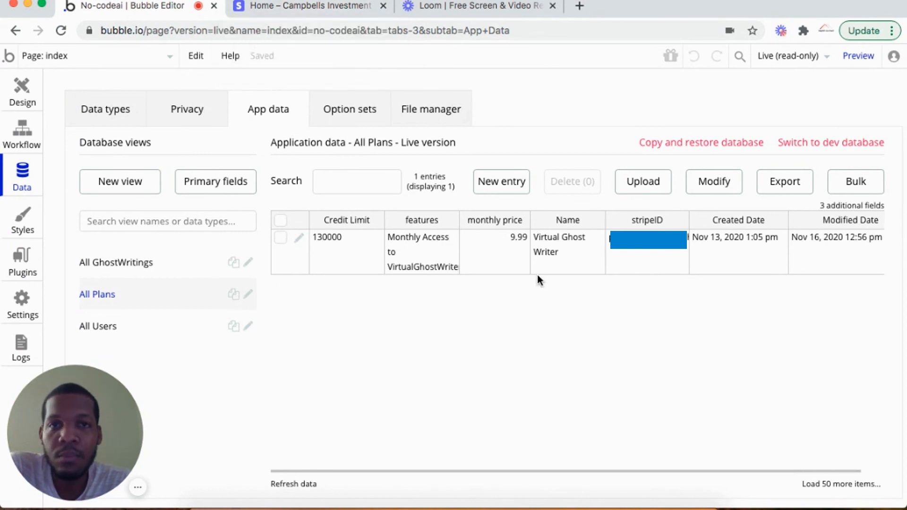
pyautogui.moveTo(531, 284)
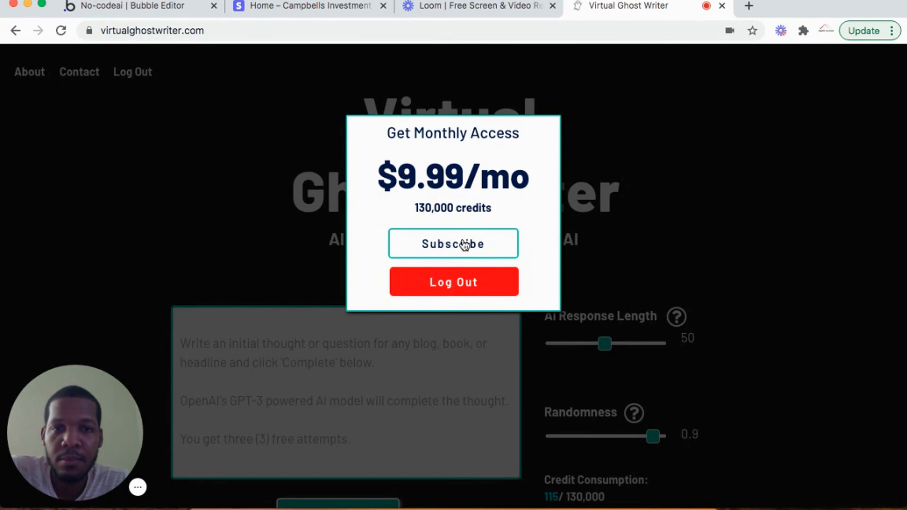
# Subscribe to Get Monthly Access on the live site, bringing up Stripe's card-information form.
pyautogui.click(453, 244)
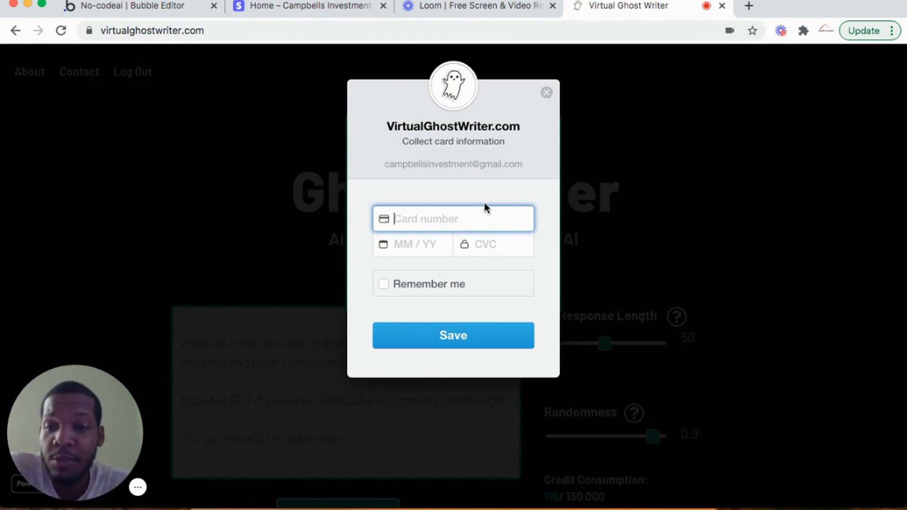
pyautogui.moveTo(477, 143)
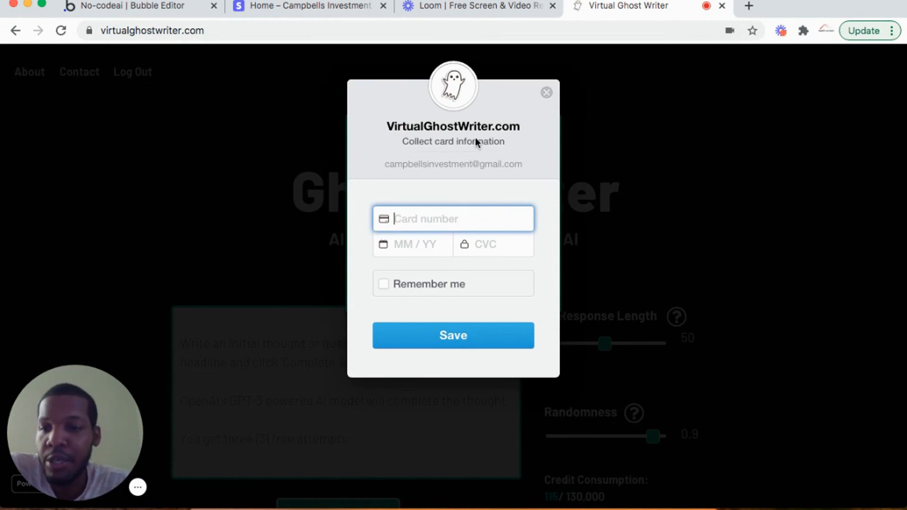